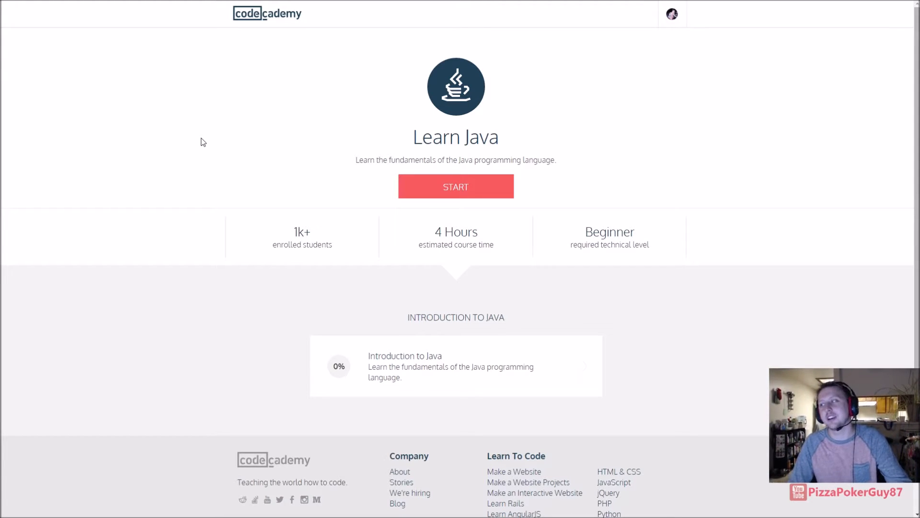
mouse_move(199, 147)
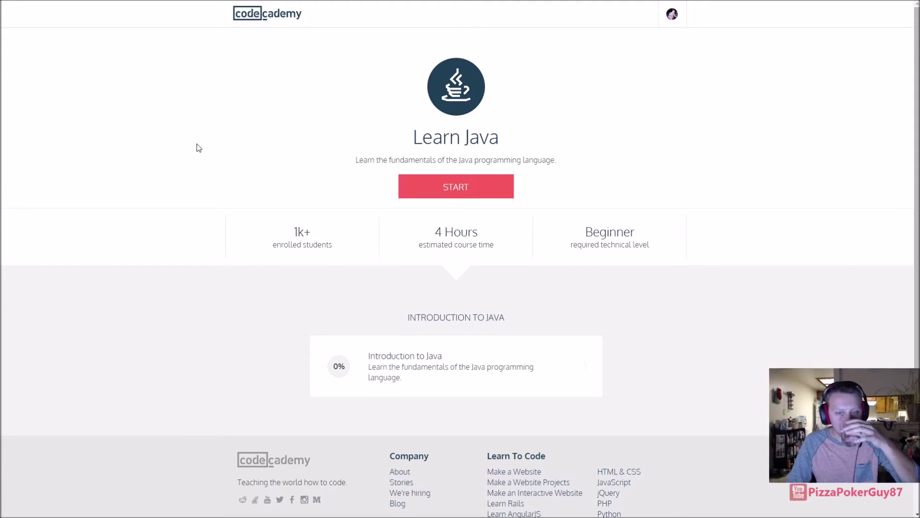
mouse_move(188, 140)
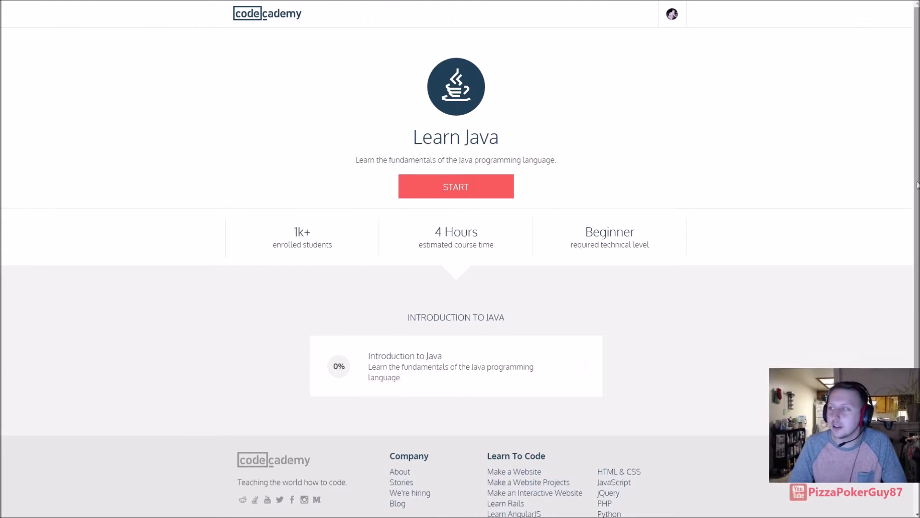
mouse_move(455, 187)
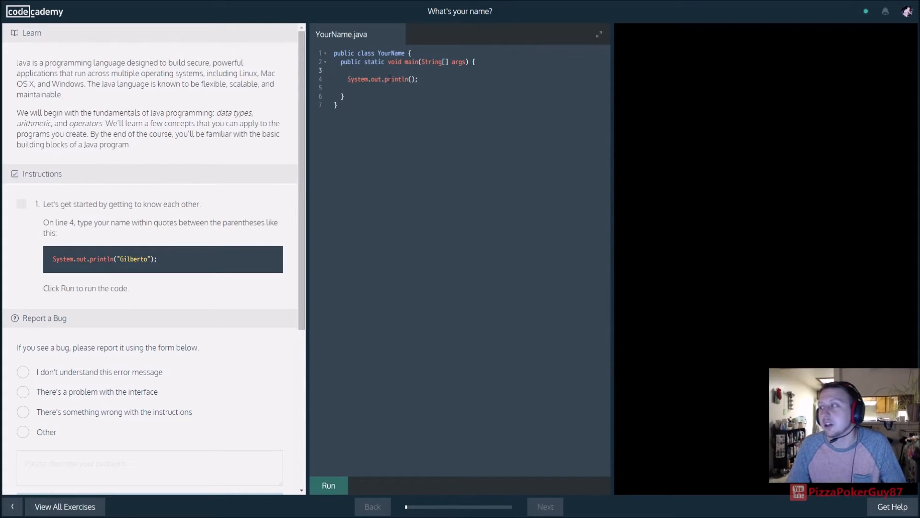
- Print "Gilberto" from println on line 4, run it to pass, and advance to the int exercise
click(413, 80)
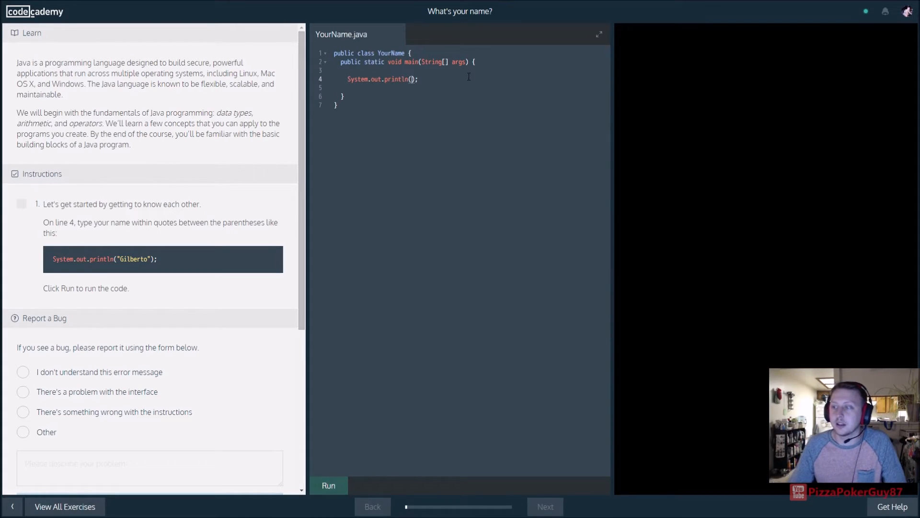
text("")
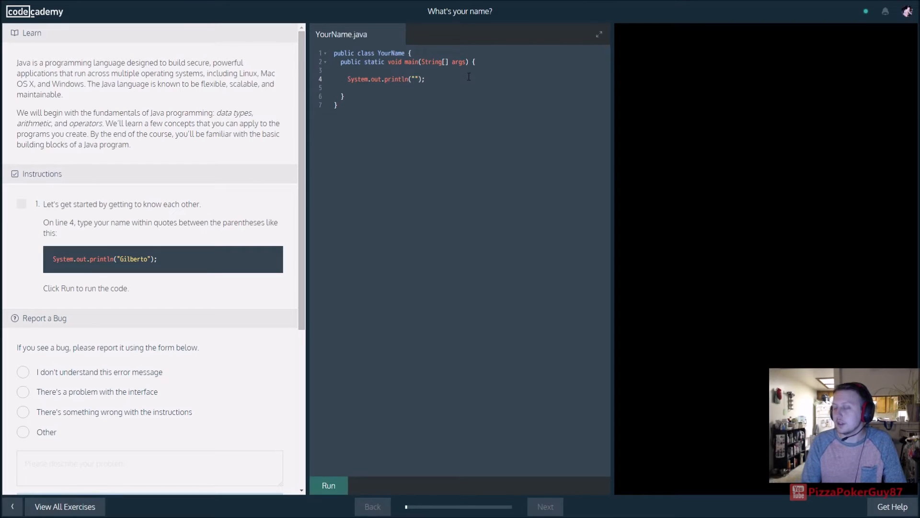
text(Gilbe)
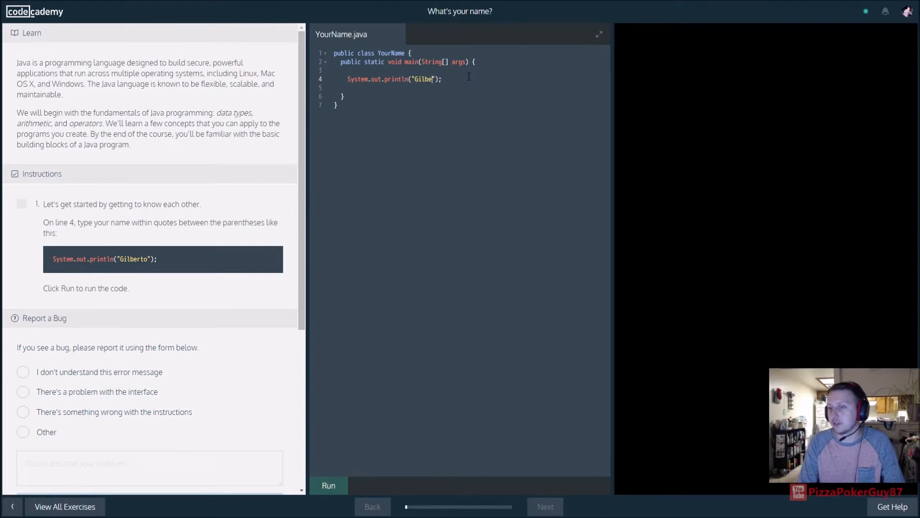
text(rto)
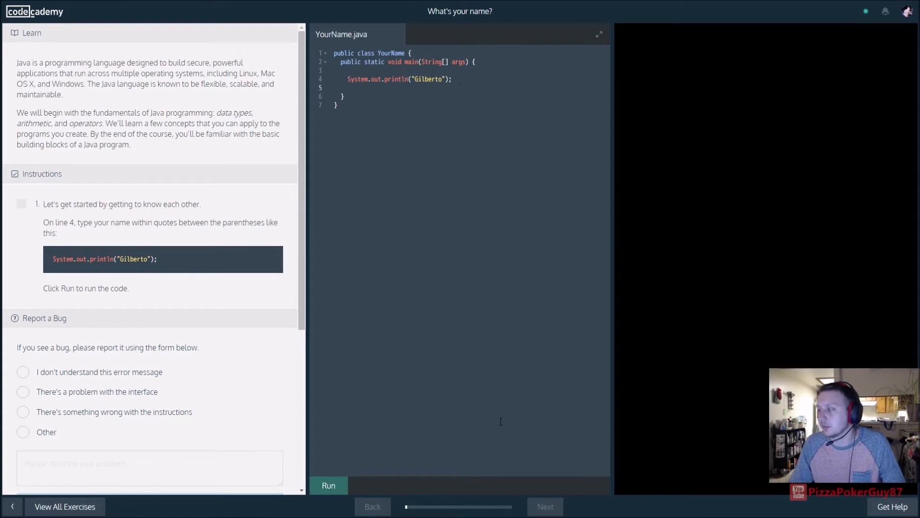
click(327, 484)
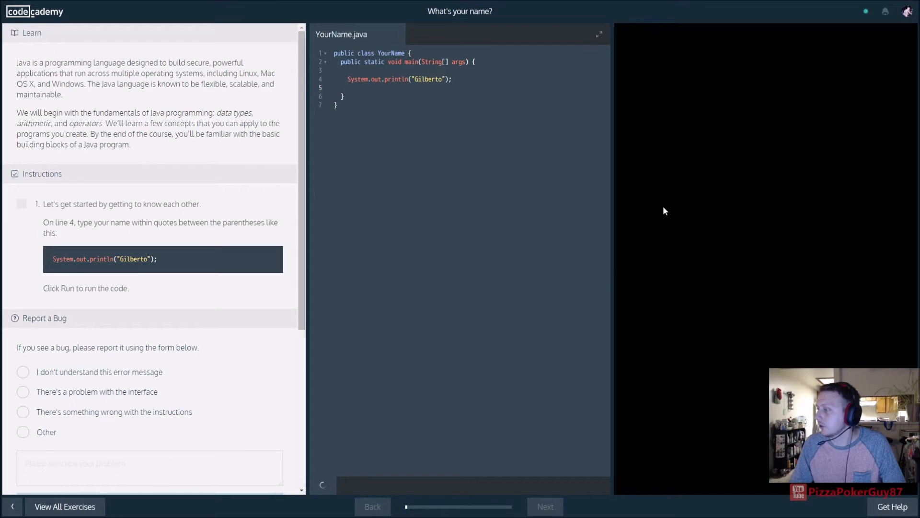
click(328, 485)
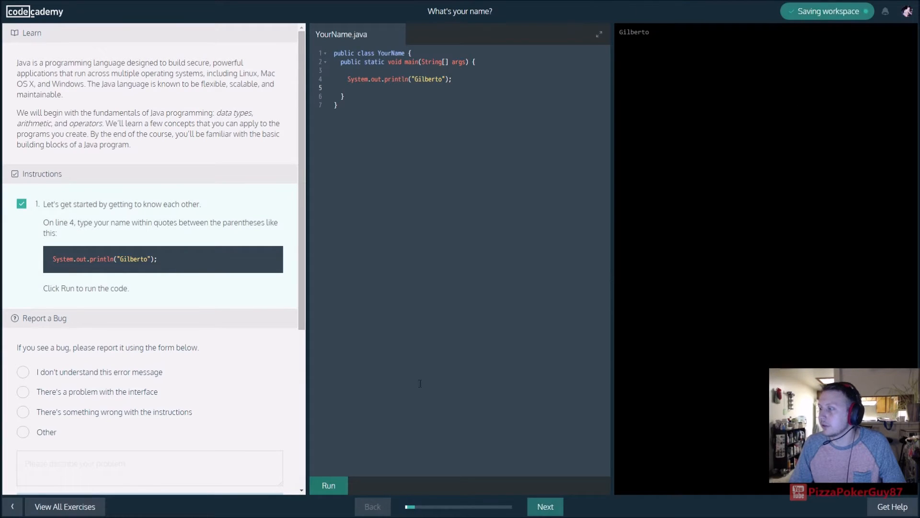
click(543, 506)
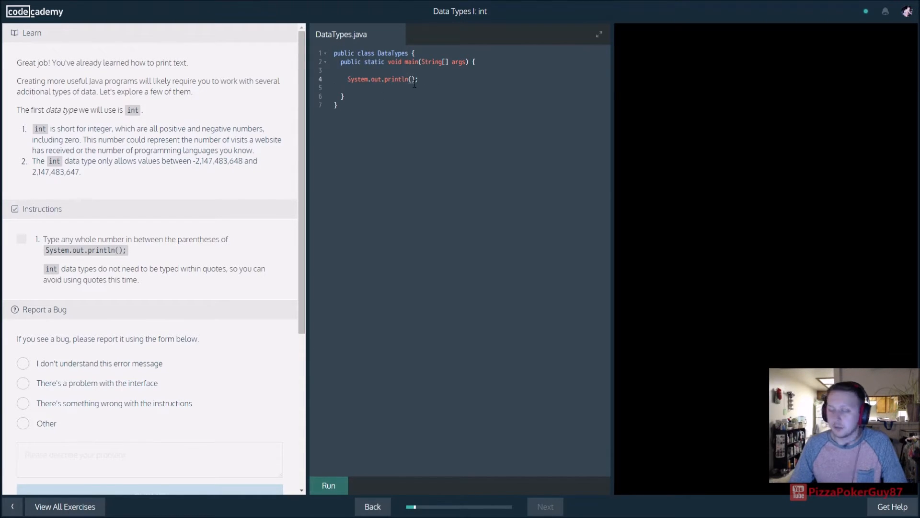
- Print the integer 10 from println, run it to pass, and advance to the boolean exercise
text(10)
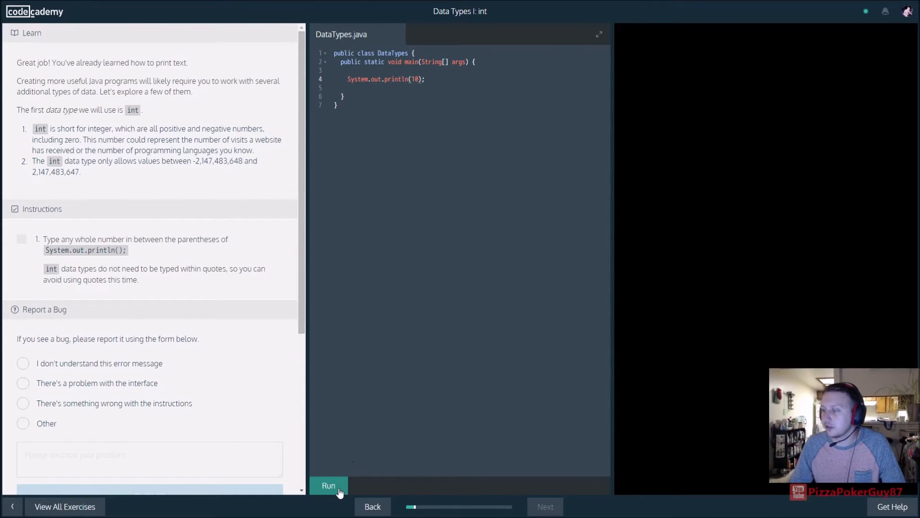
click(328, 484)
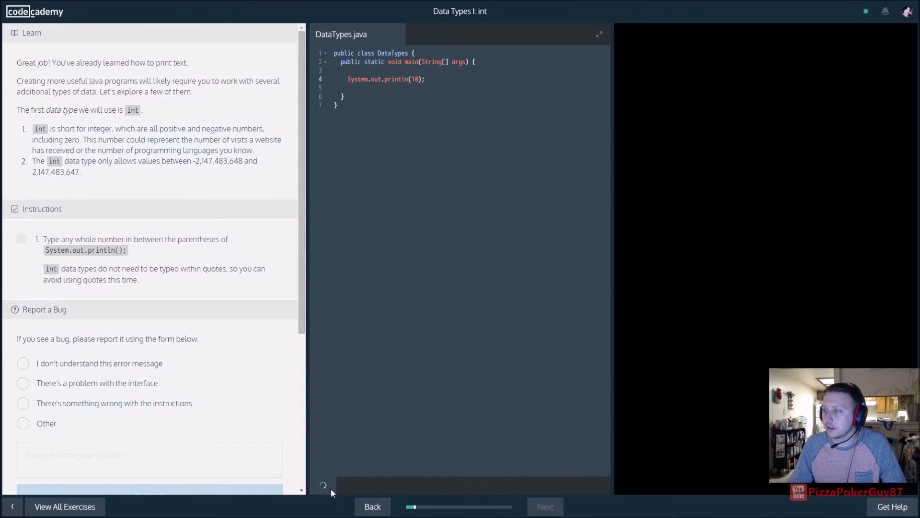
click(328, 485)
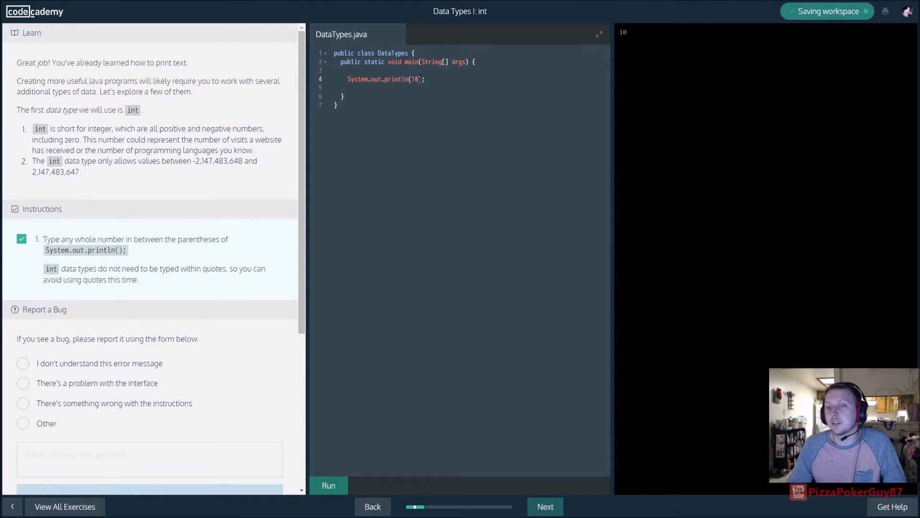
click(544, 506)
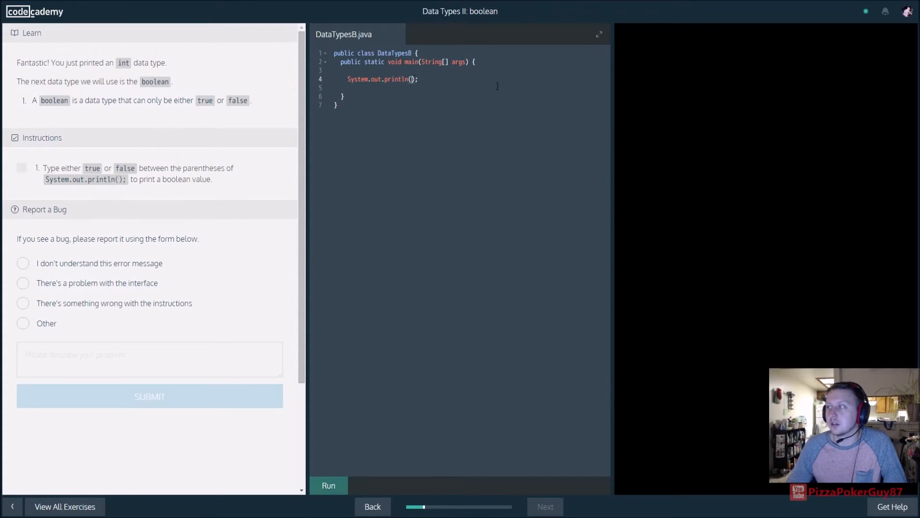
- Print the boolean true from println, run it to pass, and advance to the char exercise
text(true)
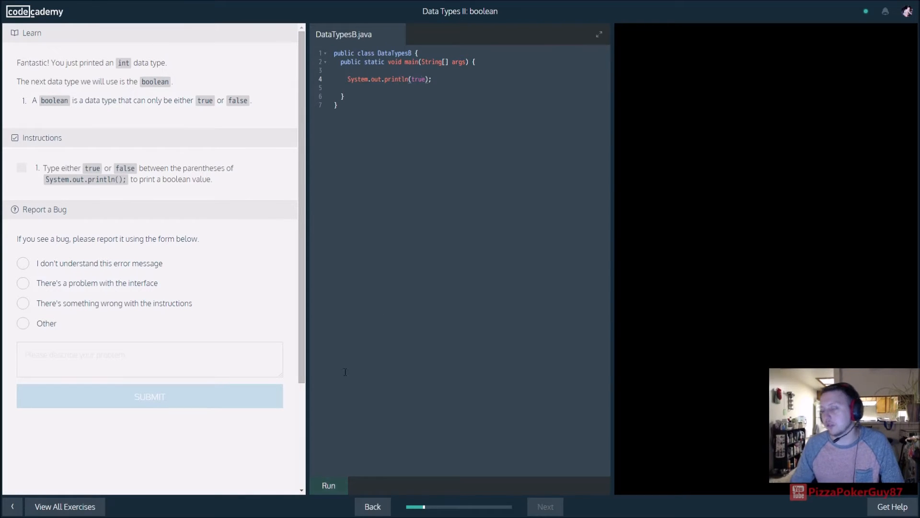
click(327, 485)
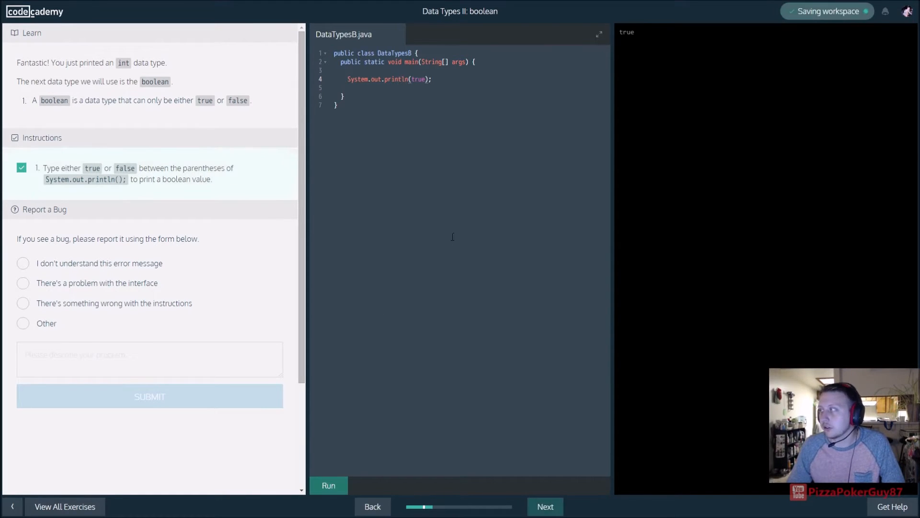
mouse_move(480, 143)
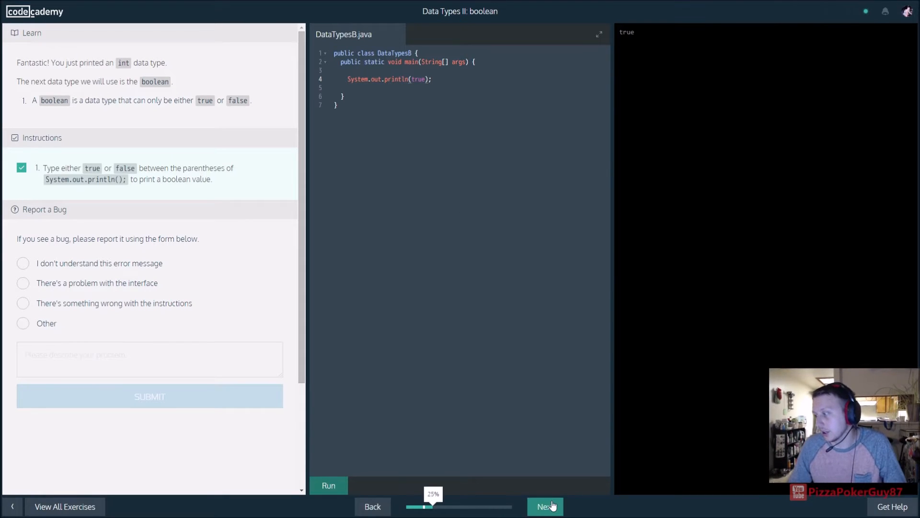
click(545, 506)
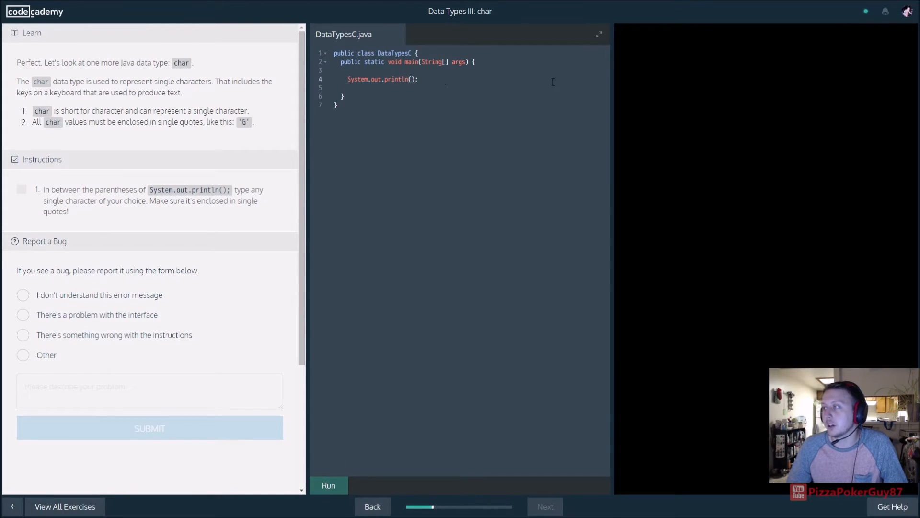
- Print the character 'a' from println, run it to pass, and advance to the Variables exercise
text('a')
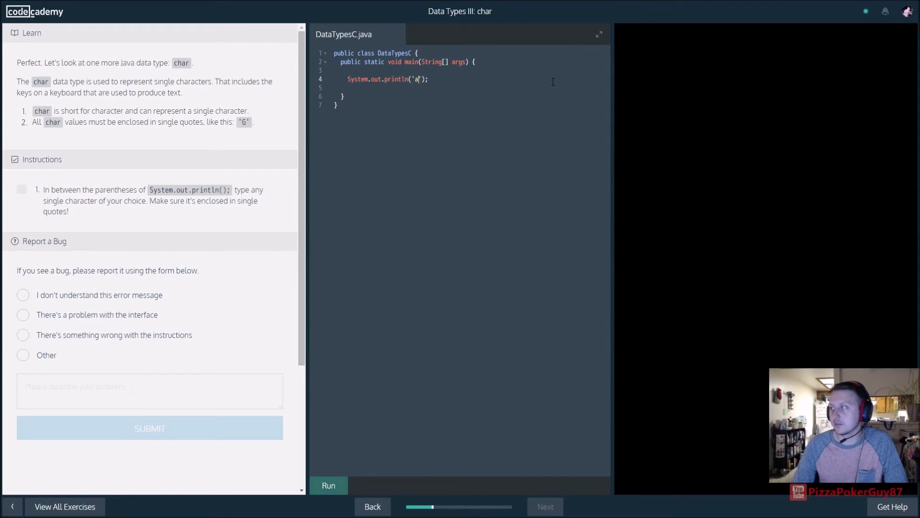
click(328, 485)
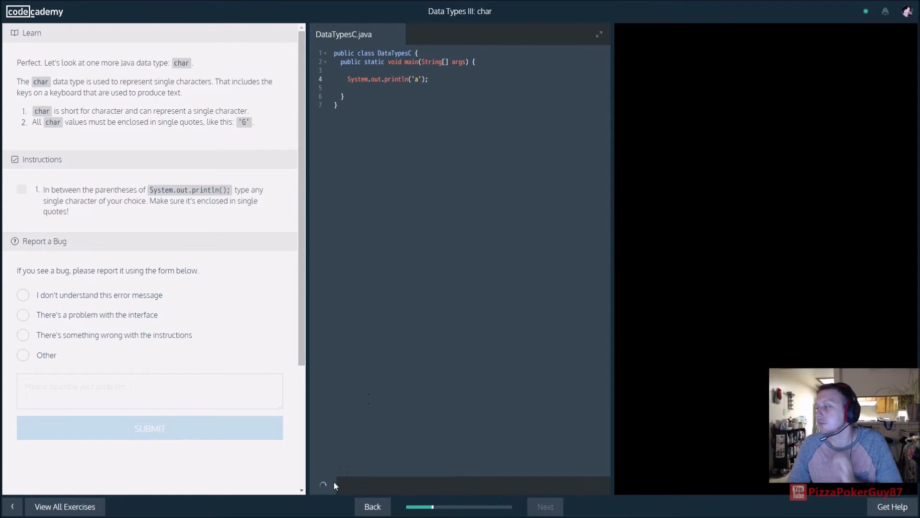
click(328, 485)
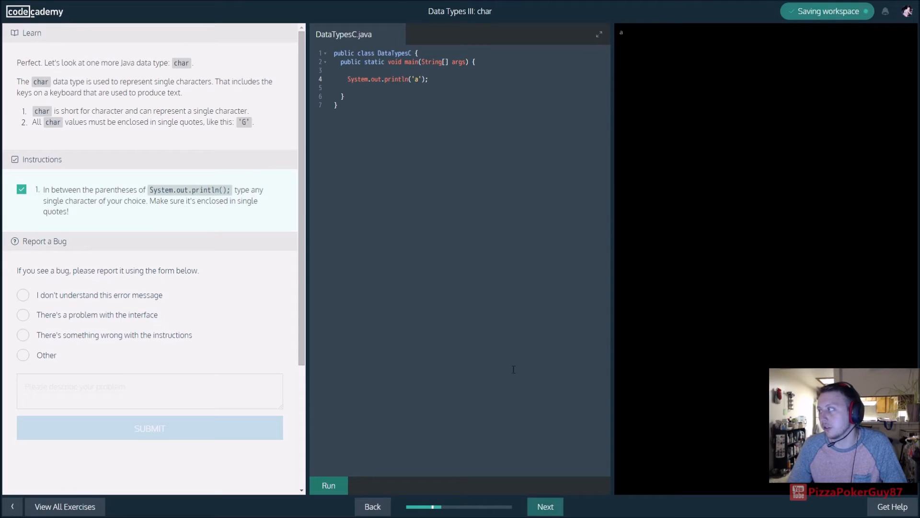
click(543, 506)
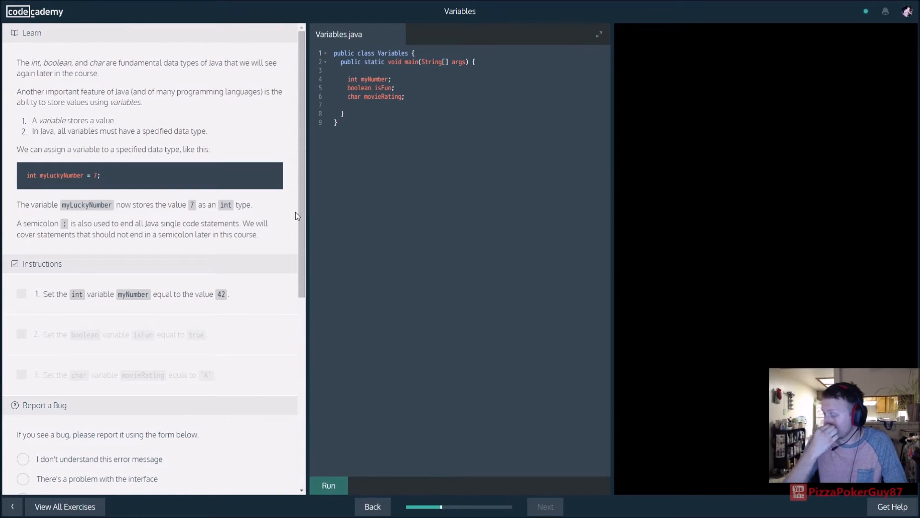
mouse_move(288, 207)
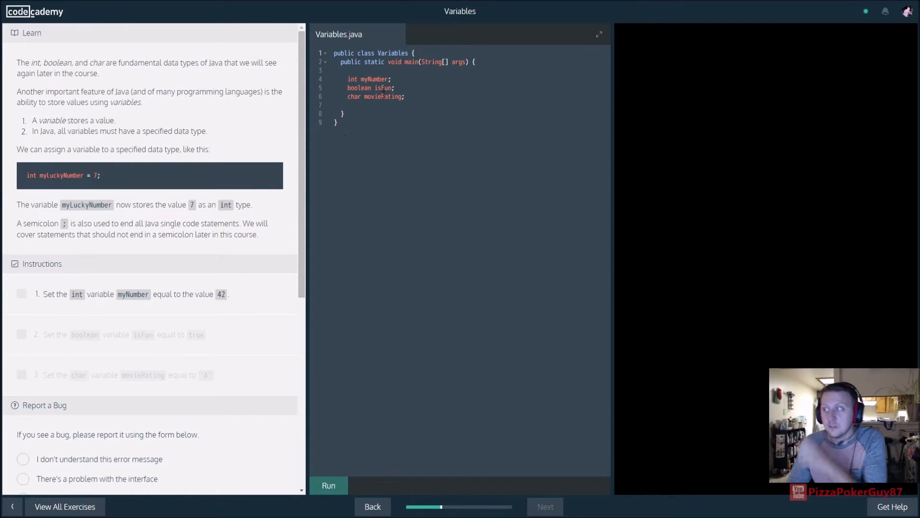
- Assign myNumber = 42, isFun = true and movieRating = 'A' in the variable declarations
click(392, 78)
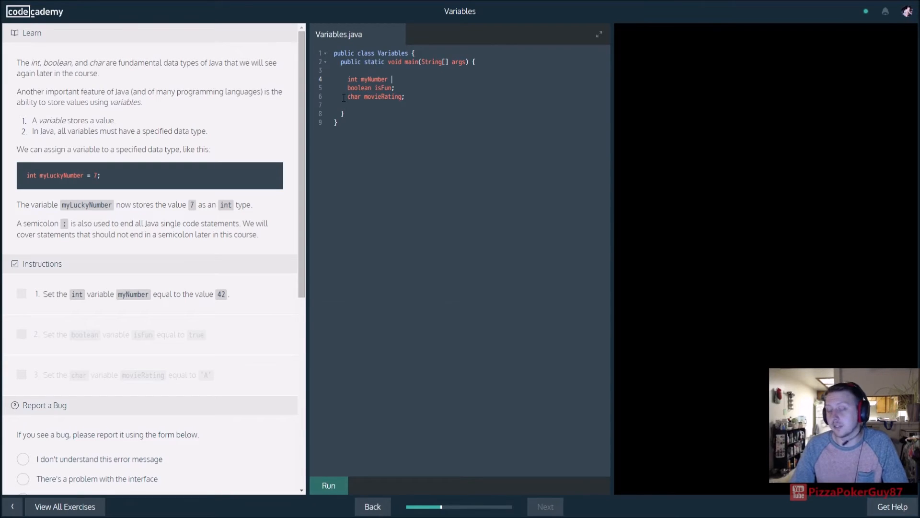
text(=)
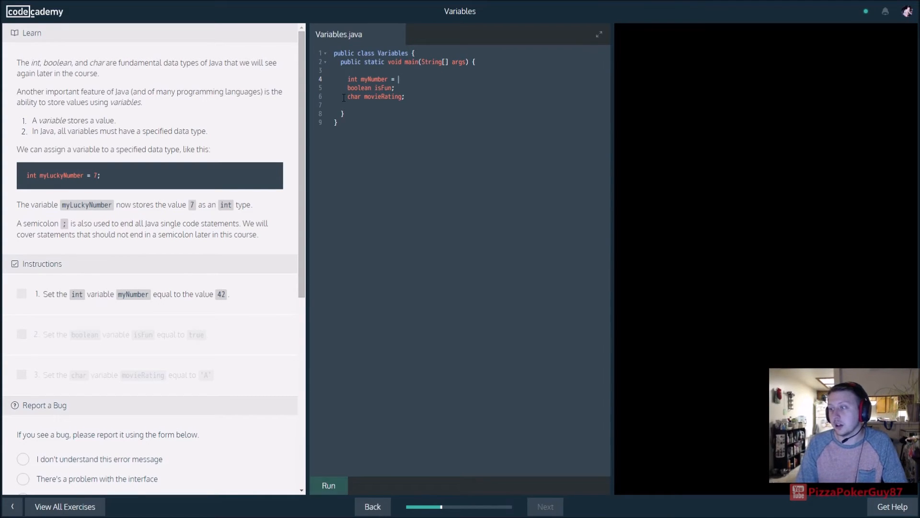
text(42;)
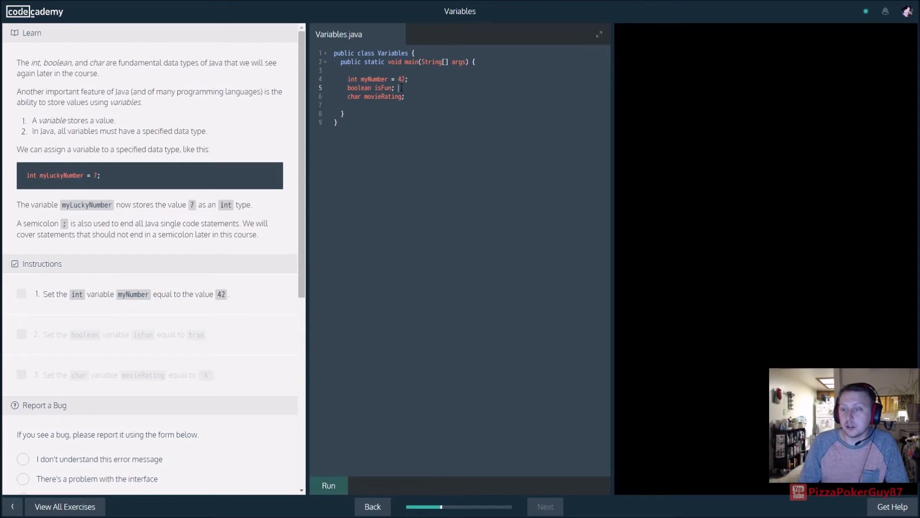
text(=)
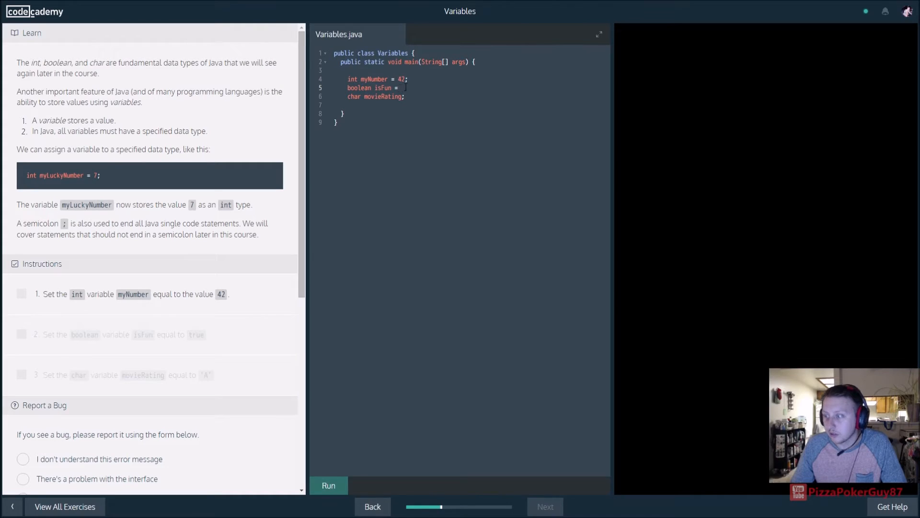
text(true;)
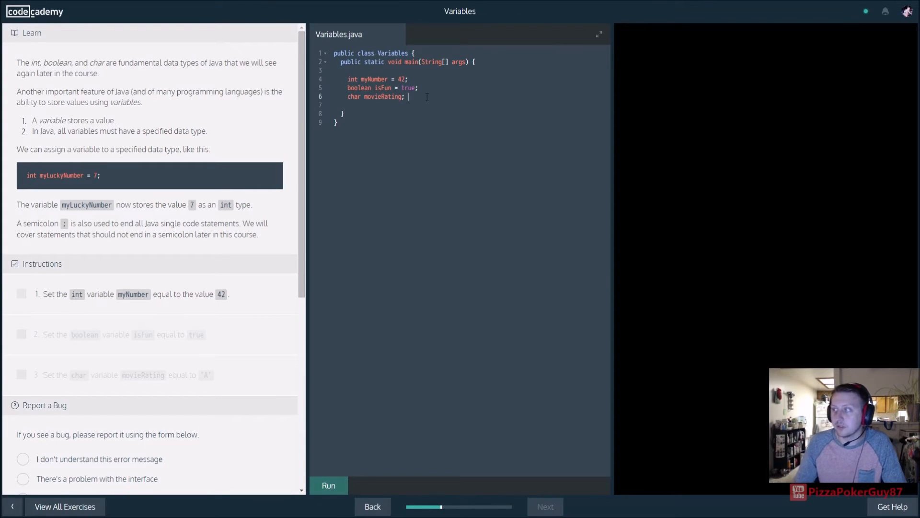
text(=)
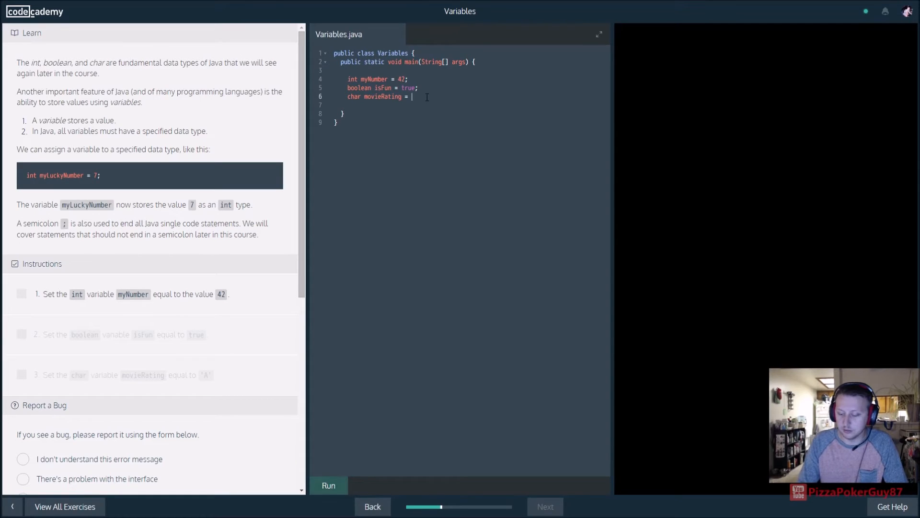
text(')
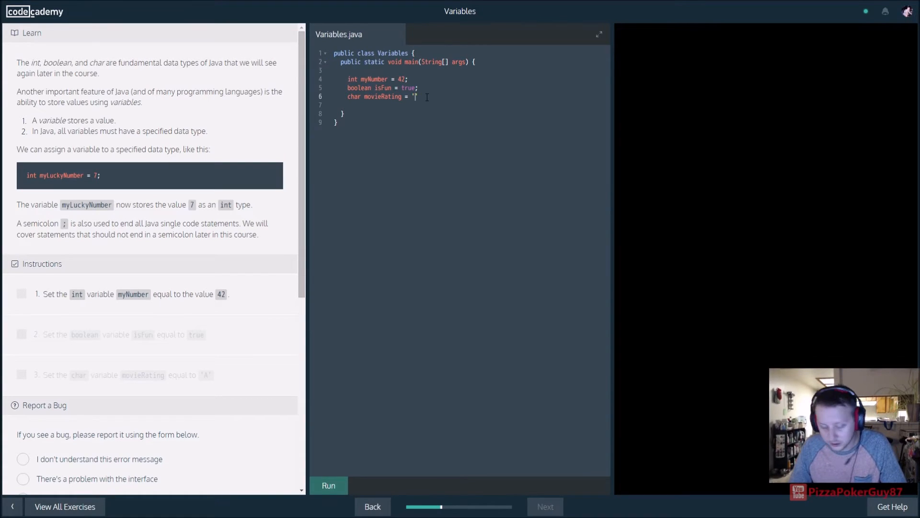
text(A';)
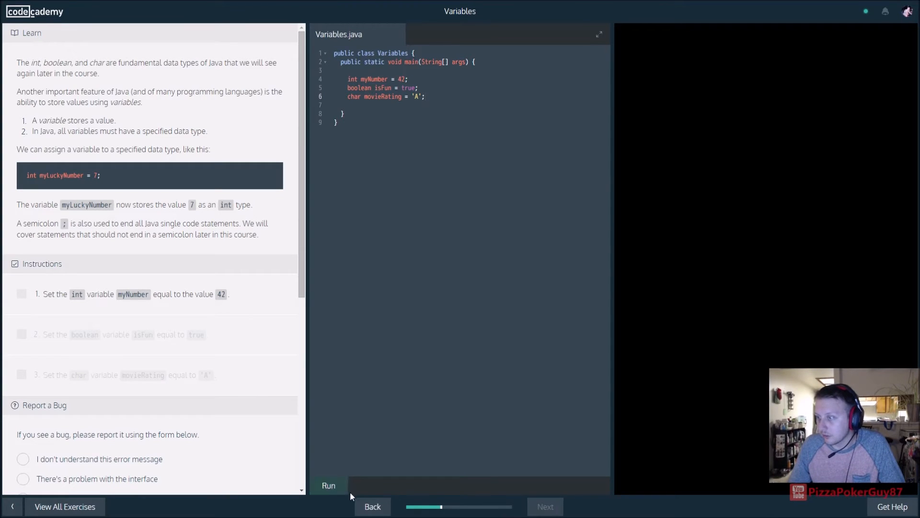
- Run the code until all three variable tasks pass, then advance to the Whitespace exercise
click(328, 484)
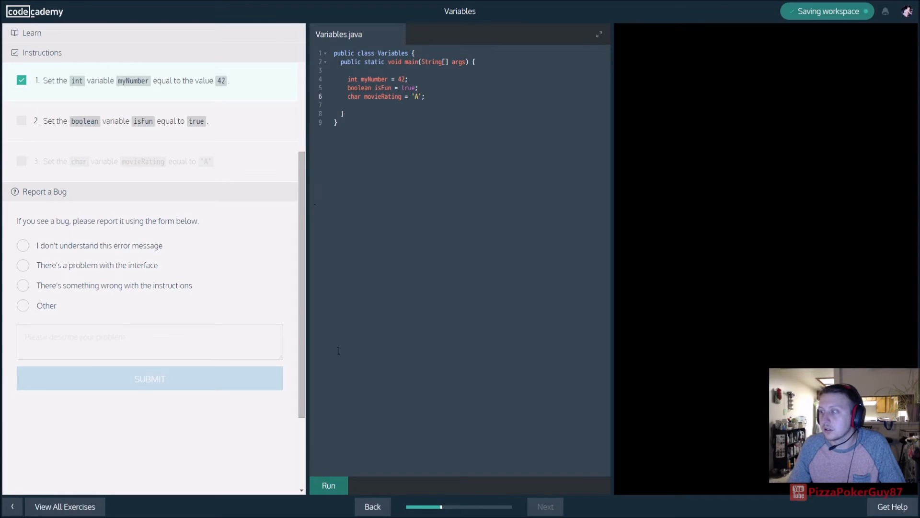
click(328, 485)
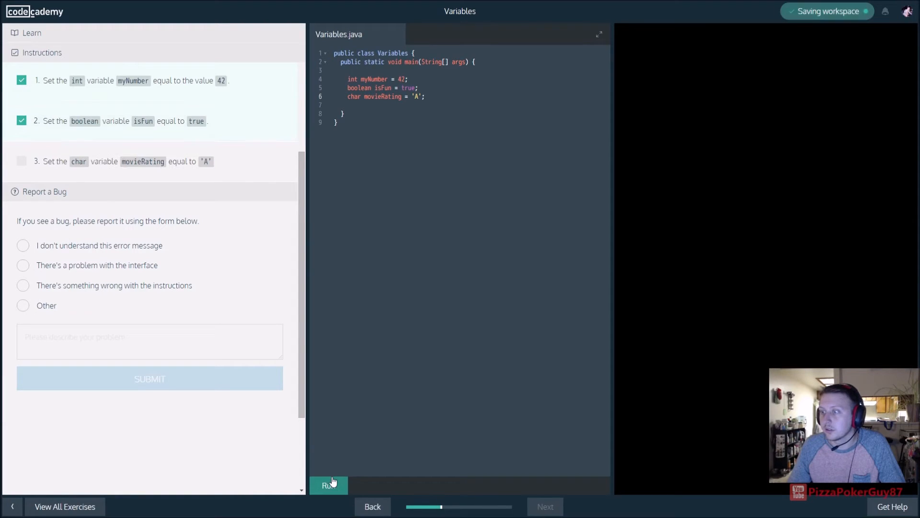
click(328, 485)
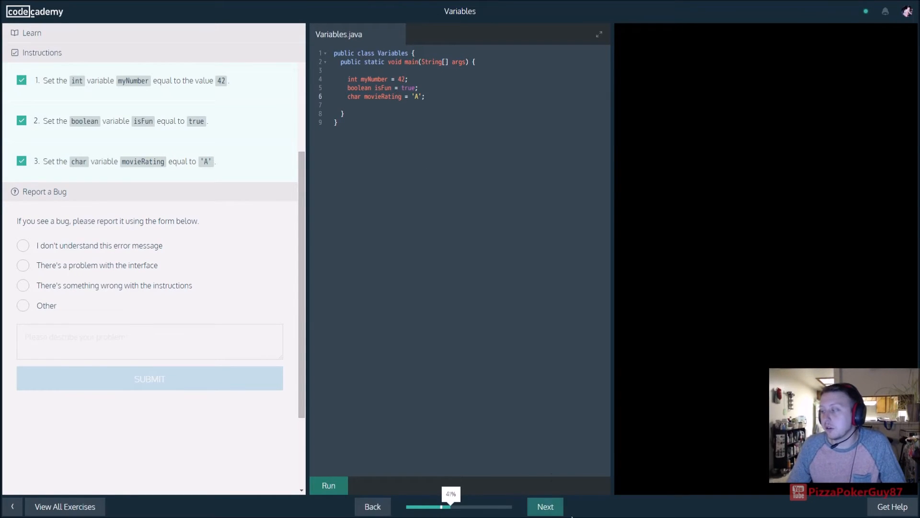
click(544, 506)
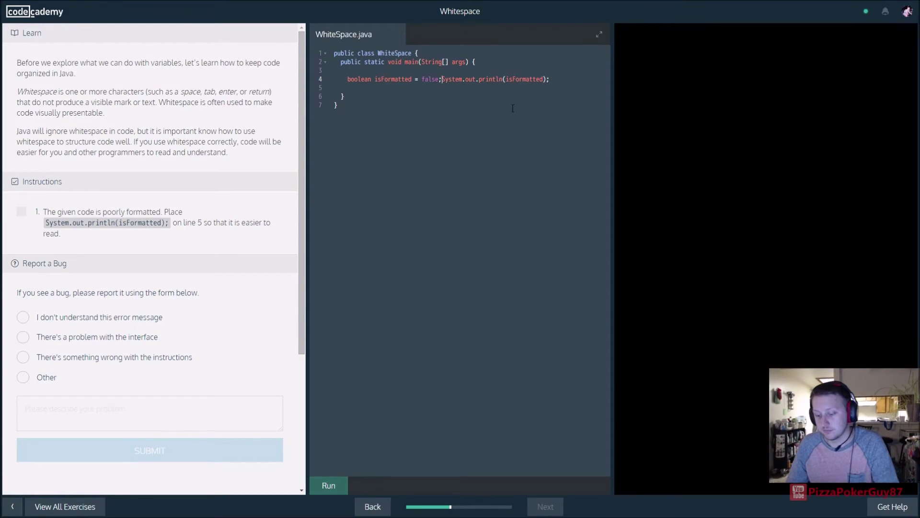
- Move System.out.println onto its own line, run it to pass, and advance to the Comments exercise
key(Enter)
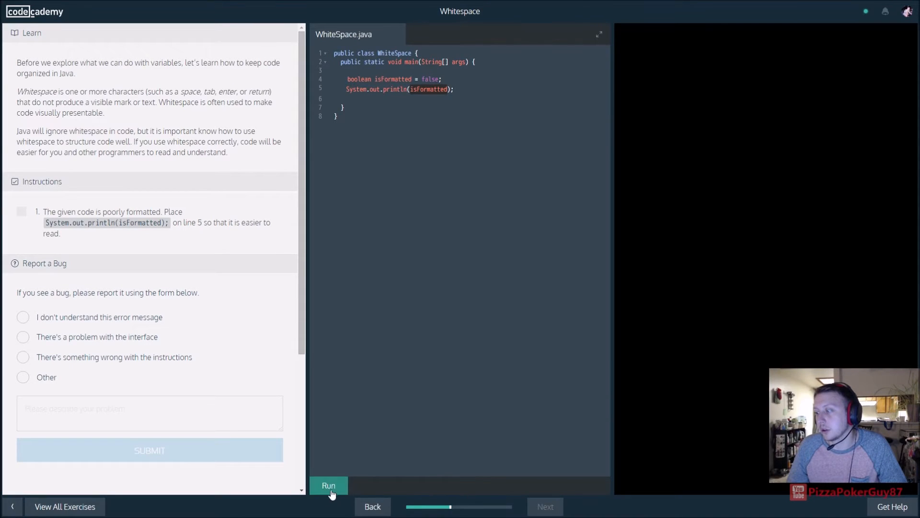
click(328, 485)
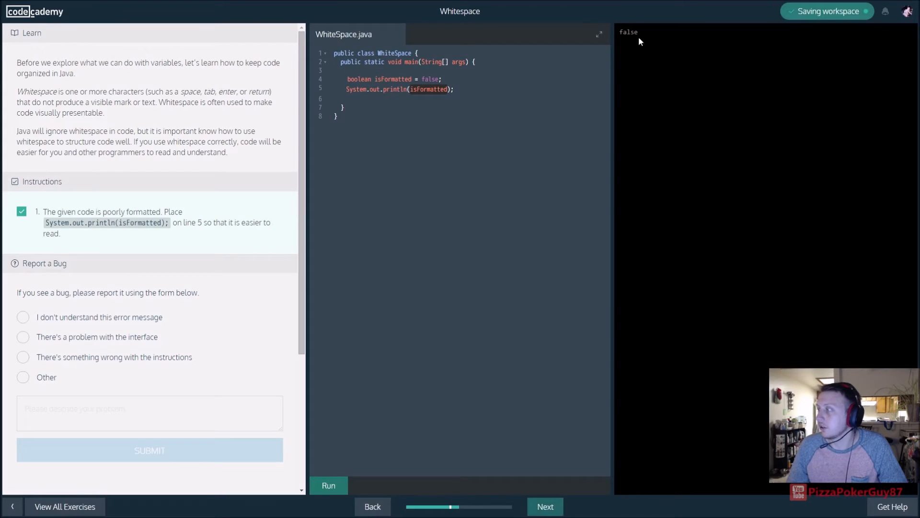
click(544, 507)
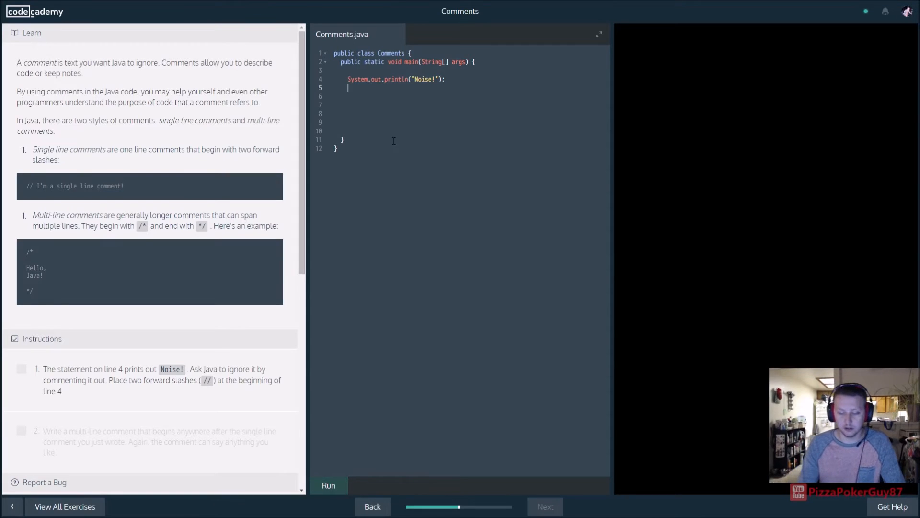
- Comment out the Noise! print statement with // on line 4 and run to check it
text(//)
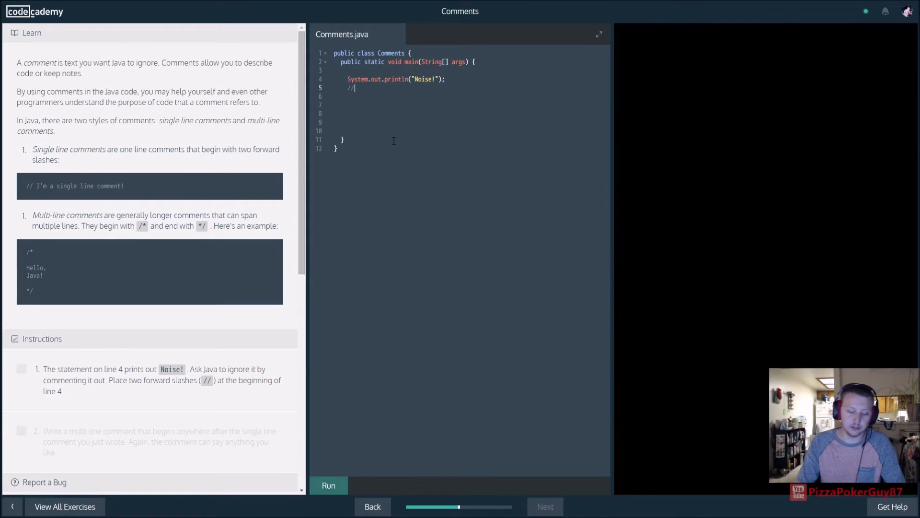
text(I)
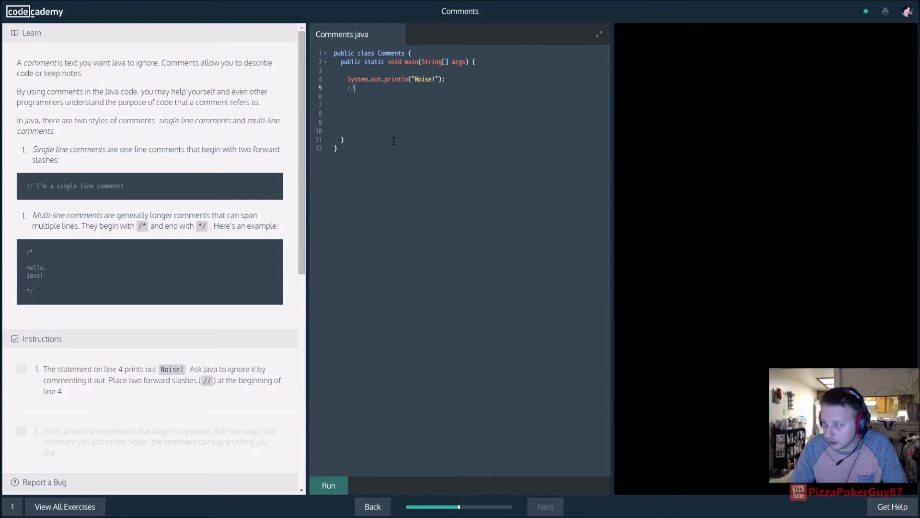
key(Backspace)
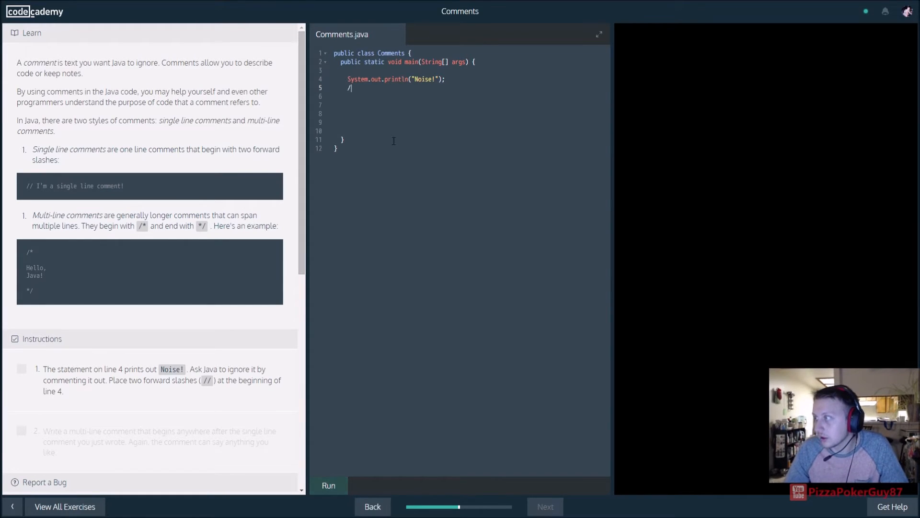
text(//)
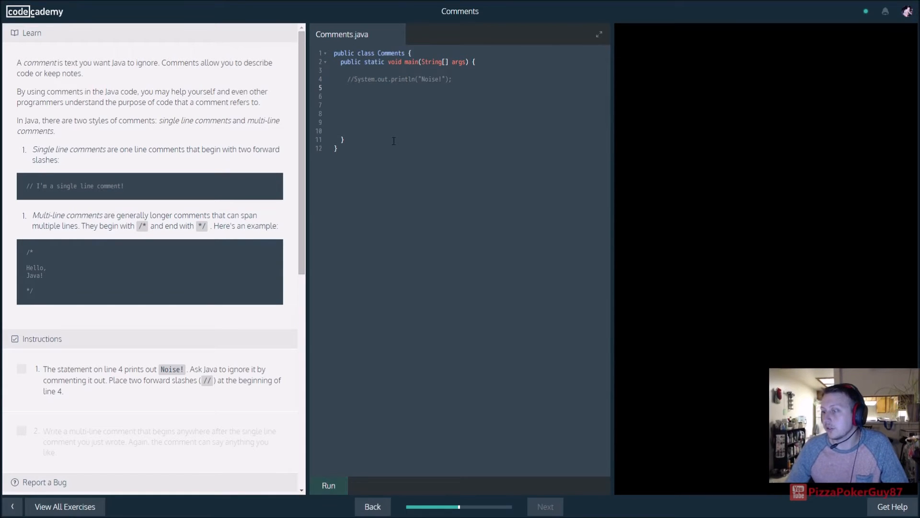
click(328, 484)
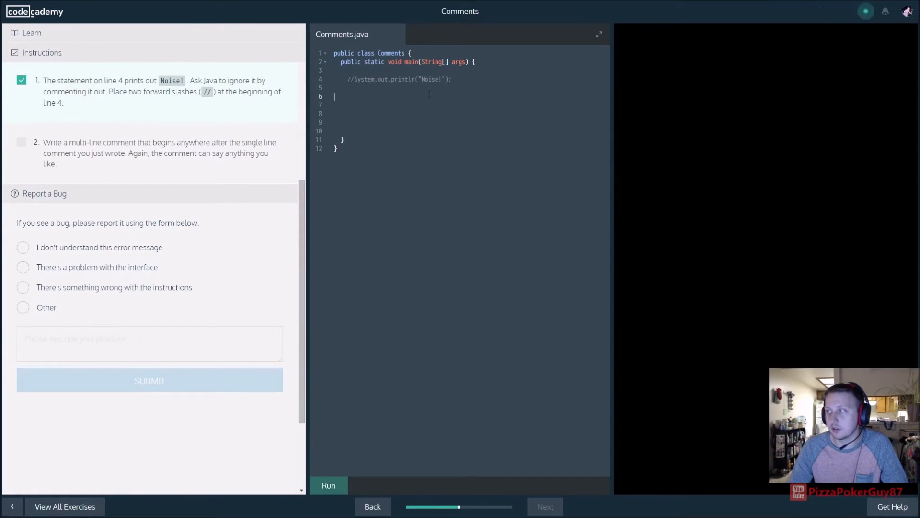
- Add a /* ... */ multi-line comment below it and advance to the arithmetic exercise
key(Backspace)
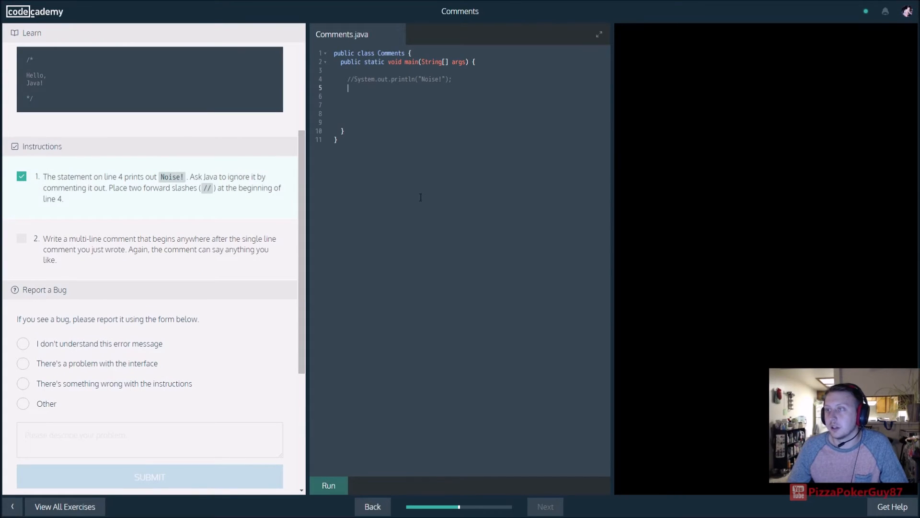
text(/*)
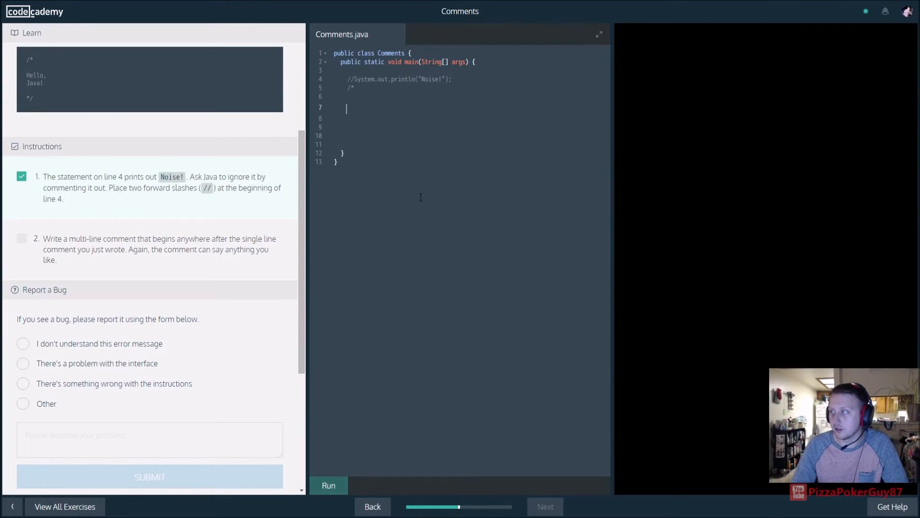
text(*?)
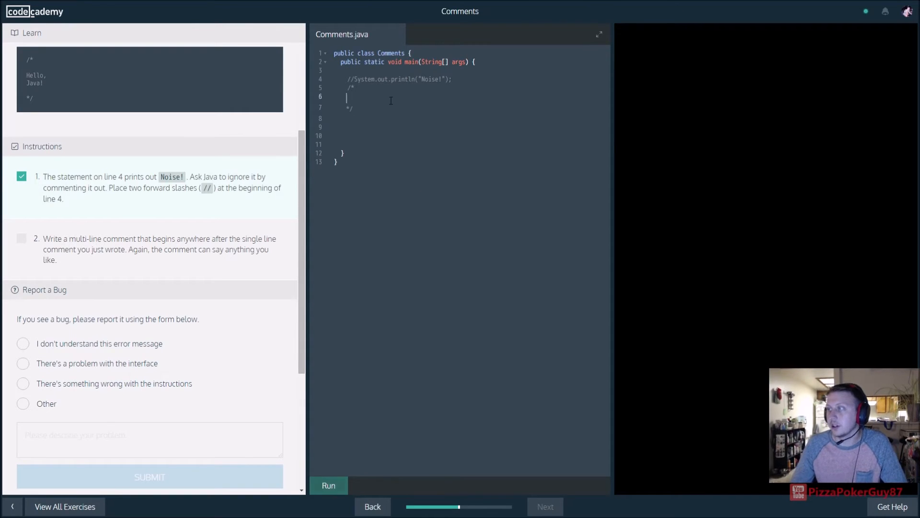
text(fffffffffffff)
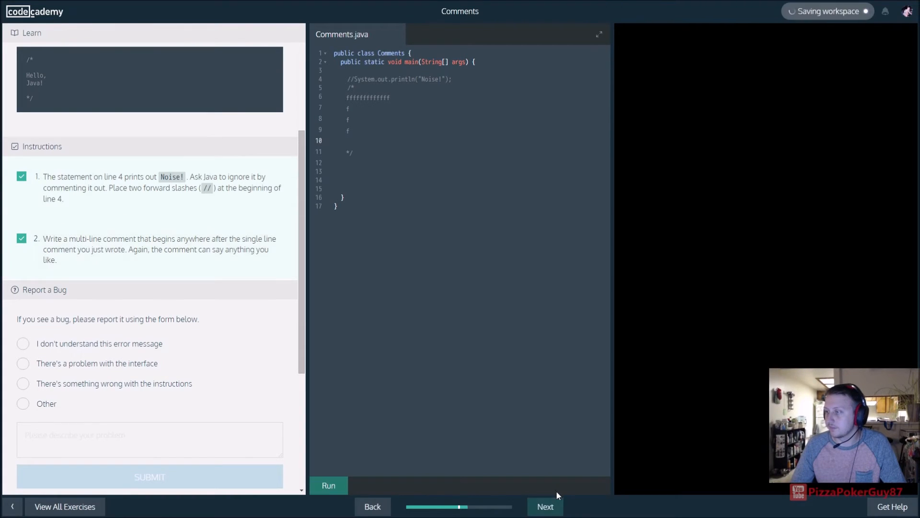
click(545, 506)
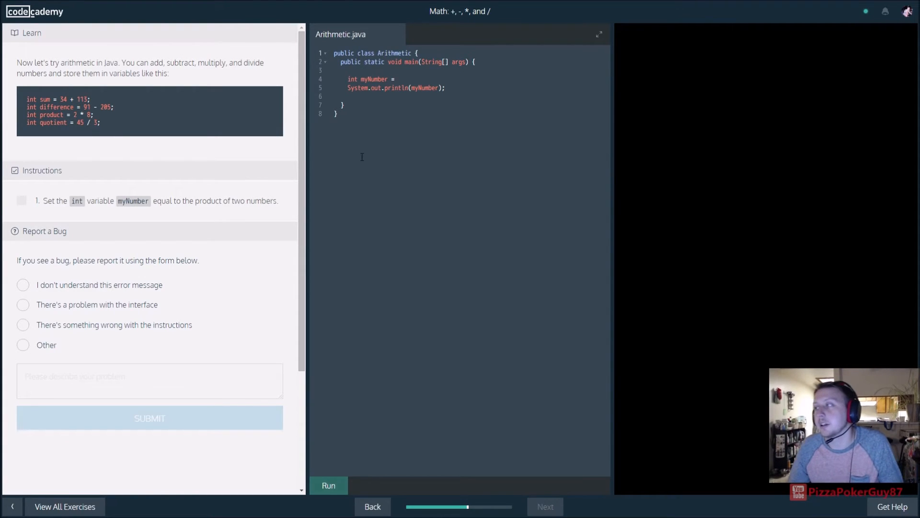
mouse_move(161, 218)
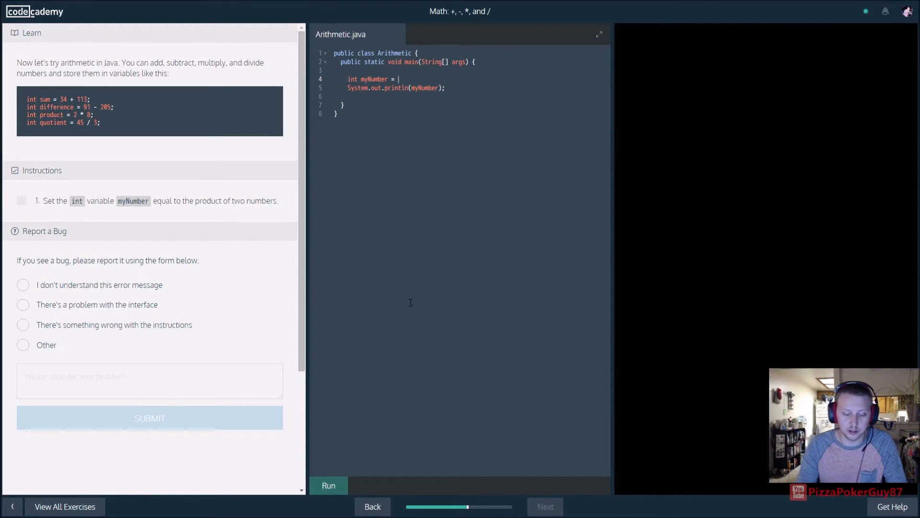
- Set myNumber to 34 + 14 and run the arithmetic code to check it
text(34 +)
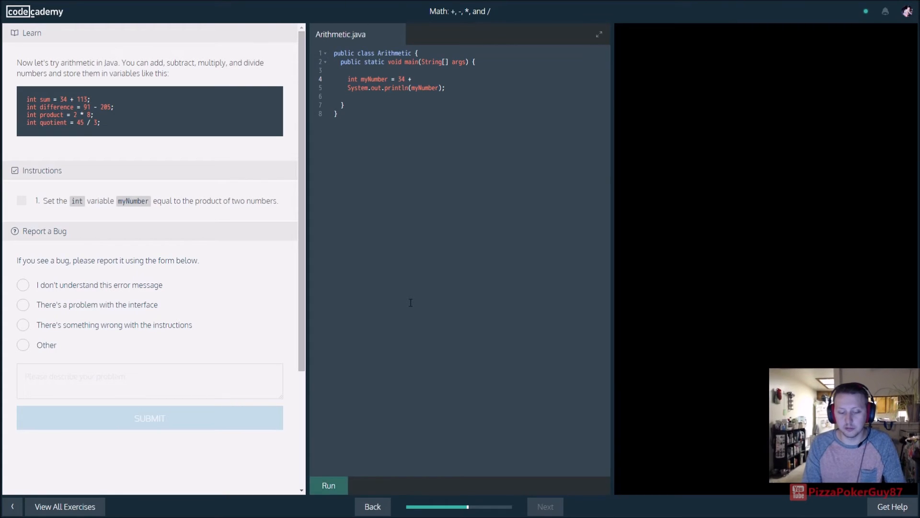
text(14;)
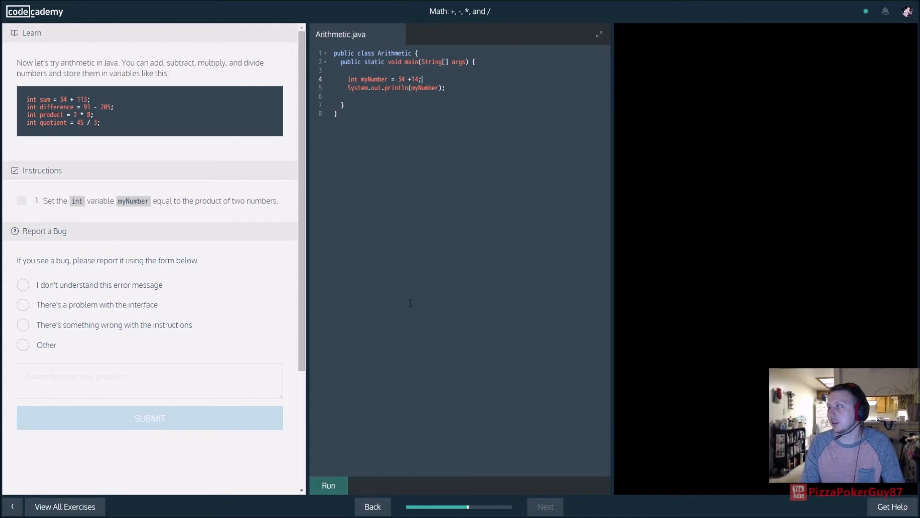
click(328, 485)
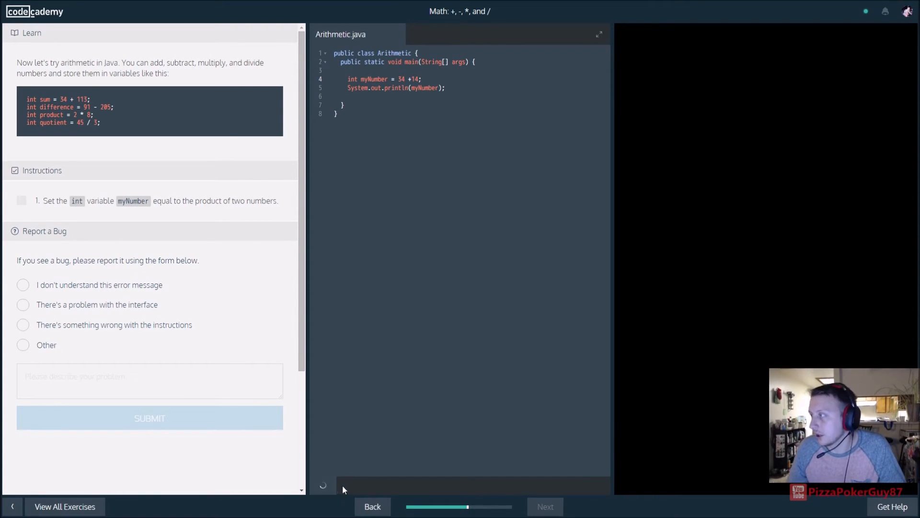
click(328, 485)
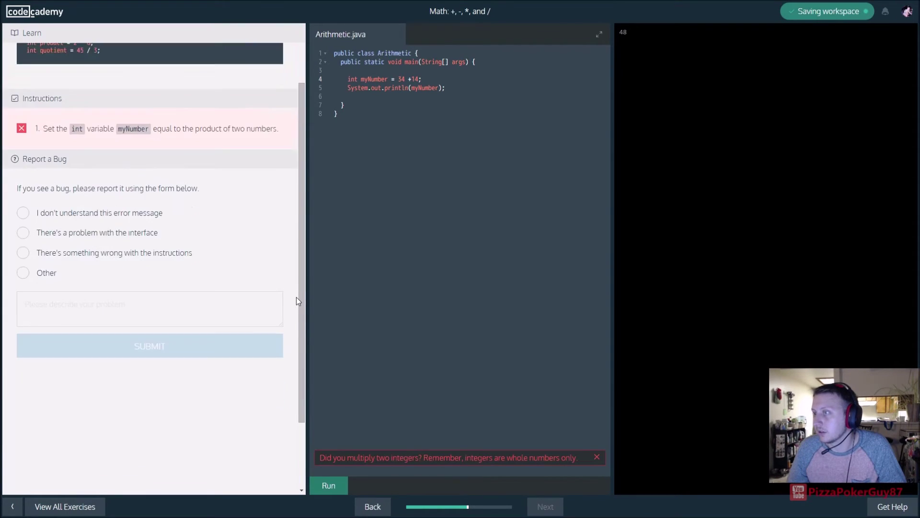
scroll(up, 3)
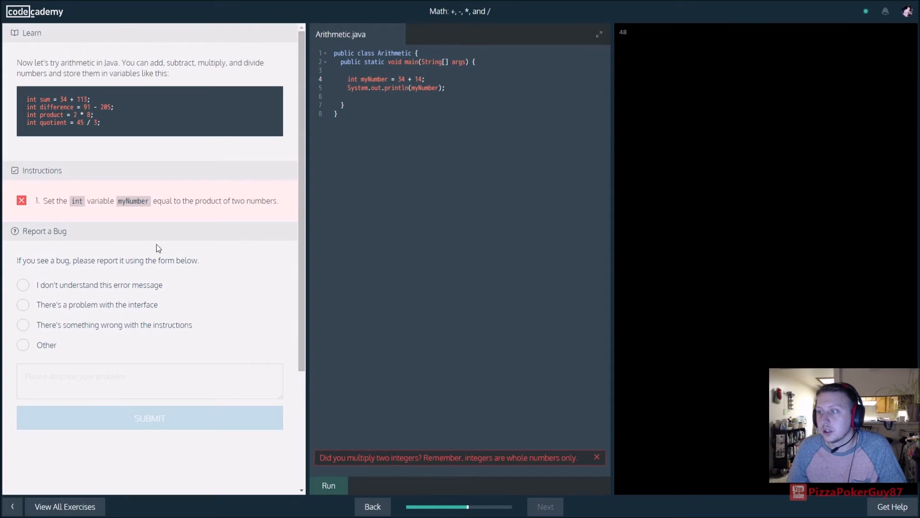
mouse_move(293, 413)
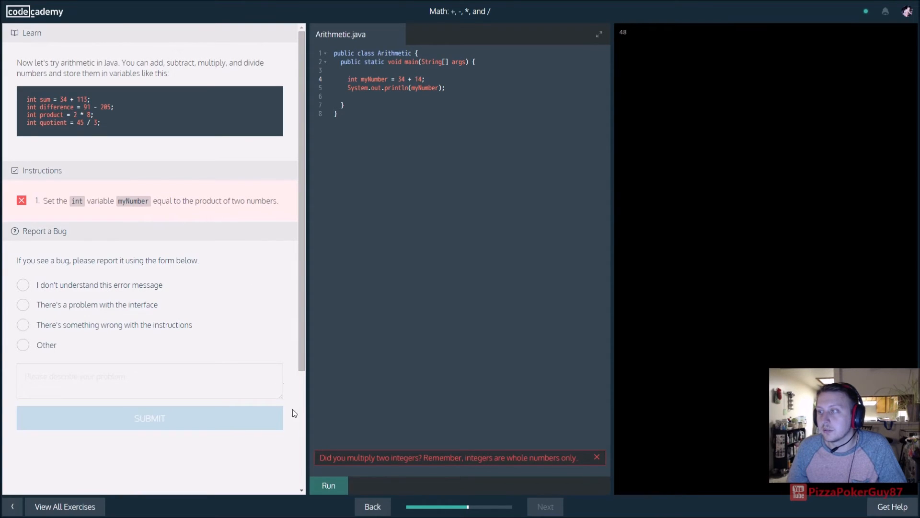
- Correct it to myNumber = 34 * 14 printing 476, pass, and advance to the Modulo exercise
click(328, 485)
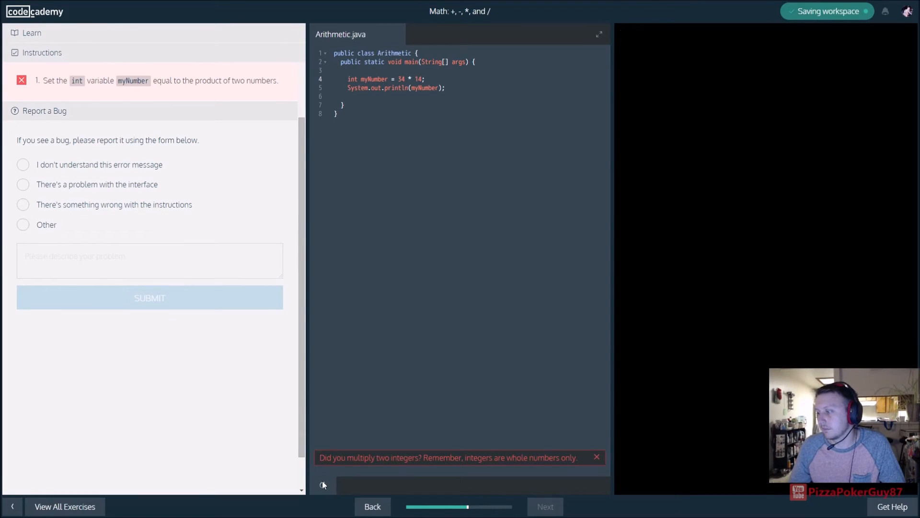
click(322, 485)
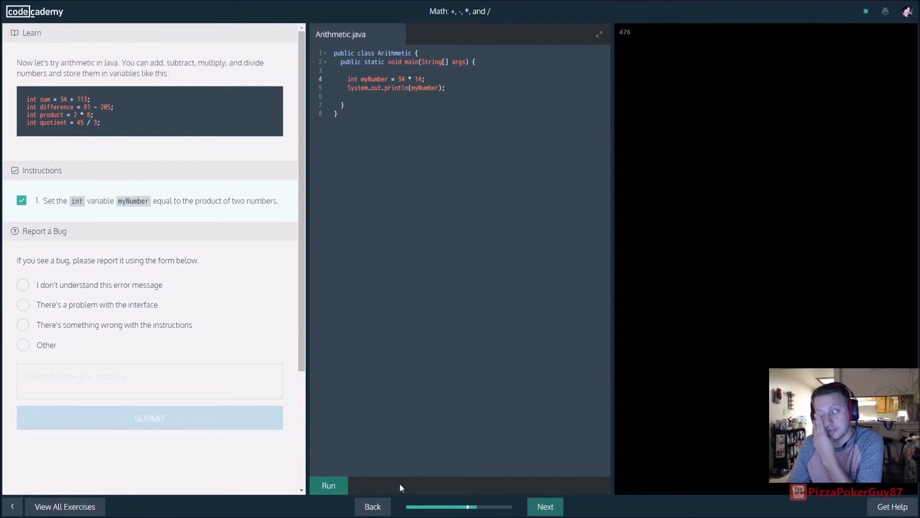
click(544, 506)
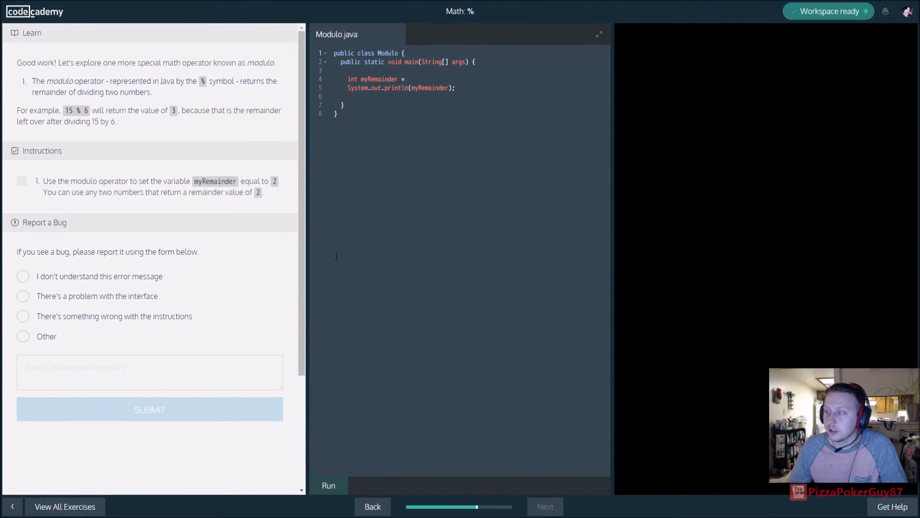
- Edit the myRemainder line so it reads int myRemainder = 12 % 5;
click(408, 79)
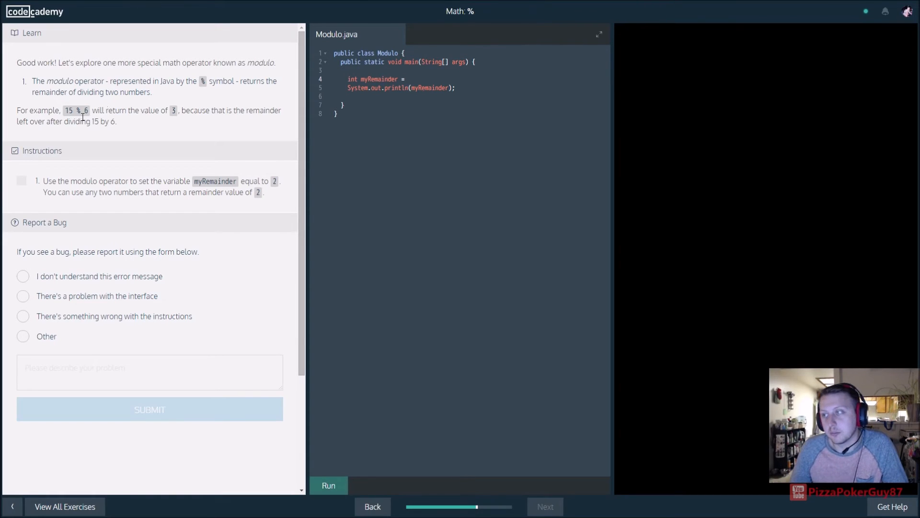
click(408, 79)
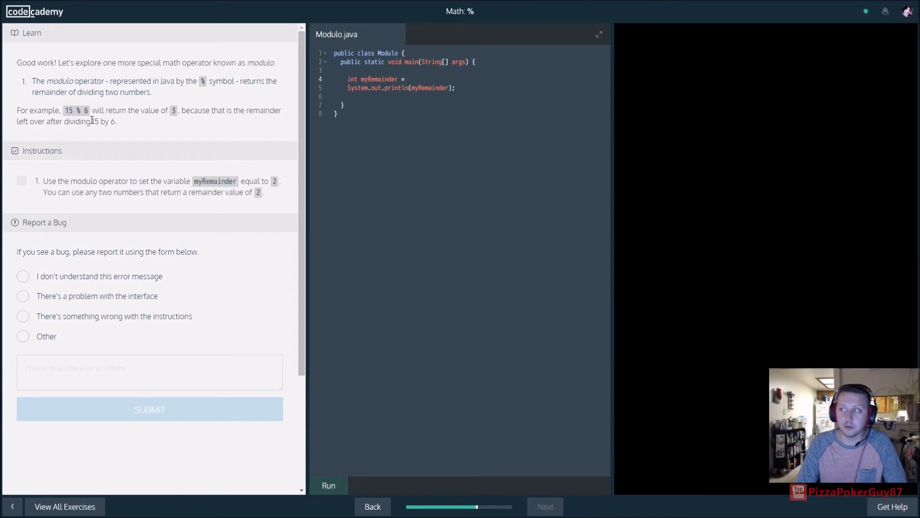
text(5)
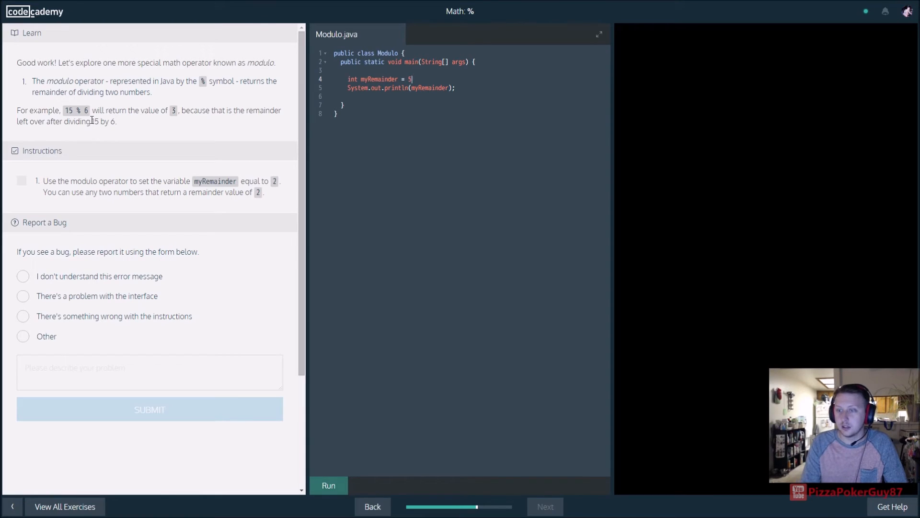
key(Backspace)
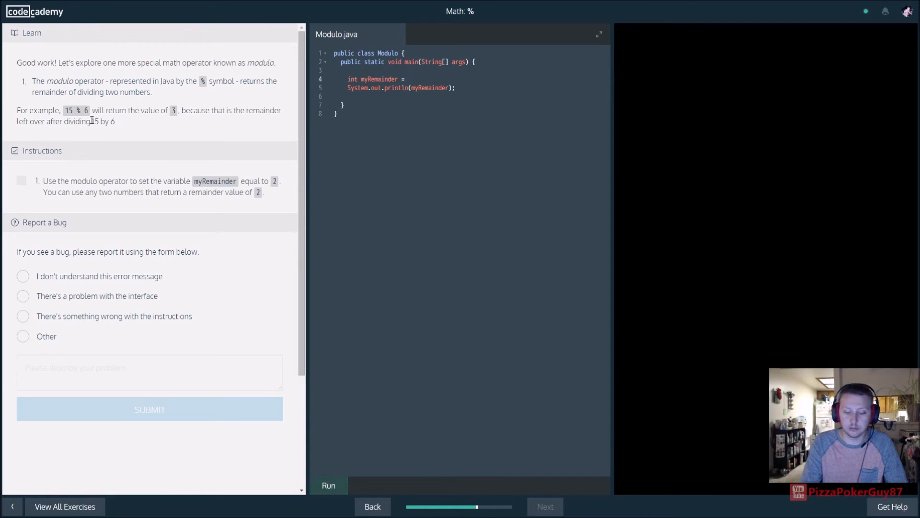
text(6)
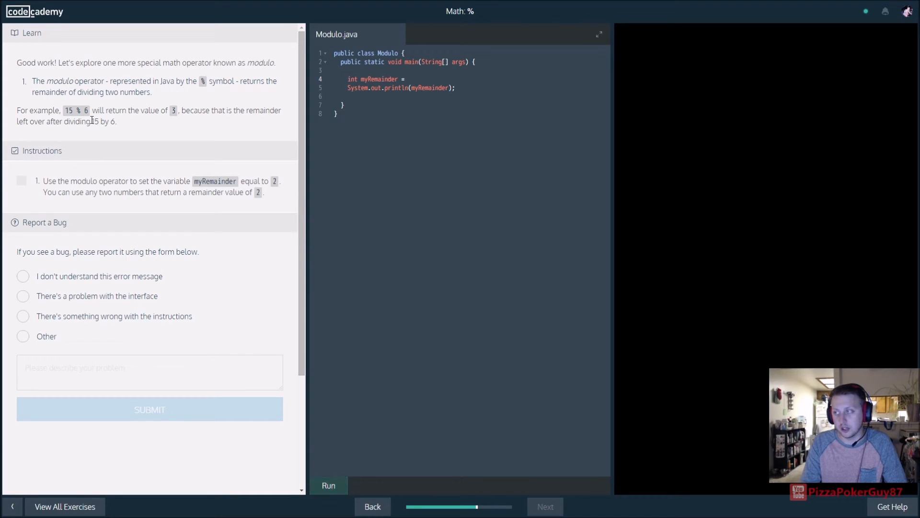
click(410, 79)
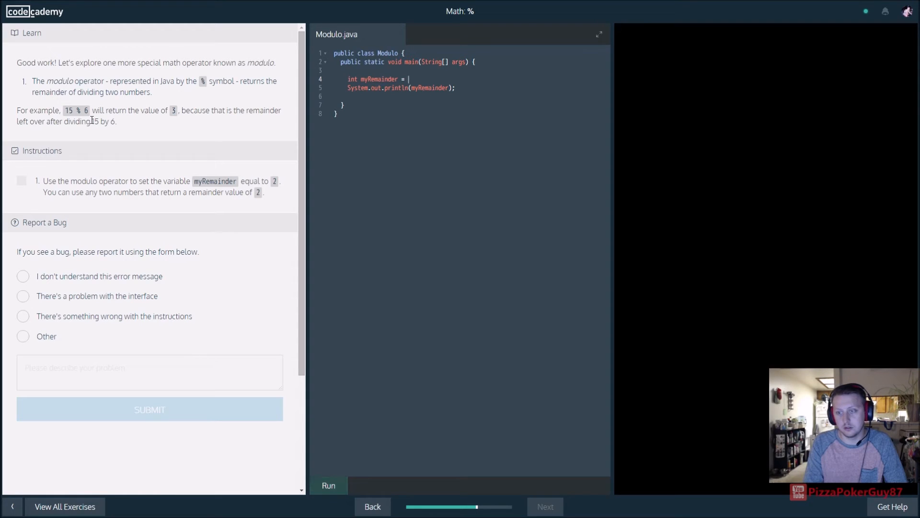
text(12 %)
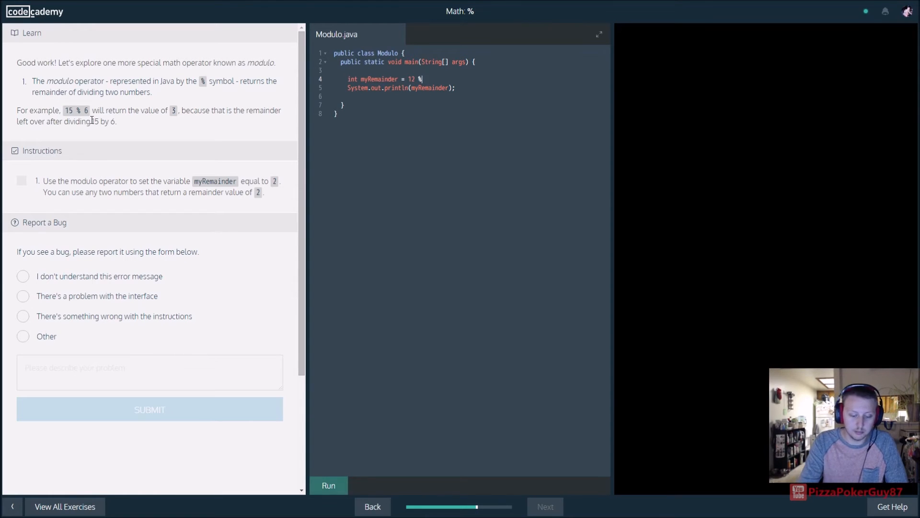
text(5)
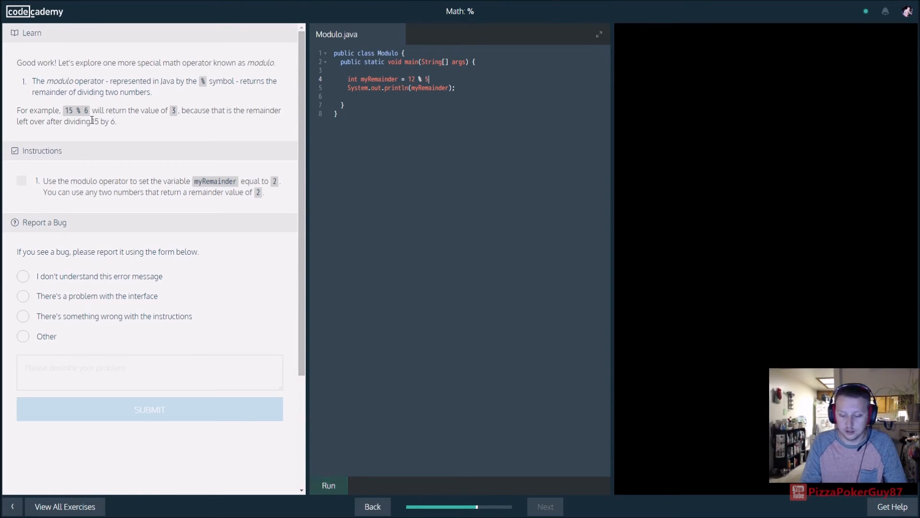
- Run the modulo code to print 2 and pass, then advance to the Relational Operators exercise
click(328, 486)
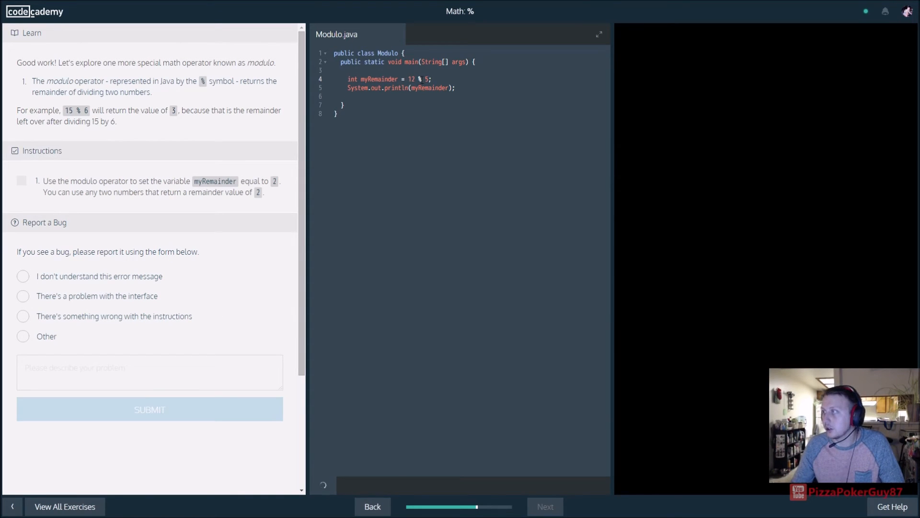
click(328, 484)
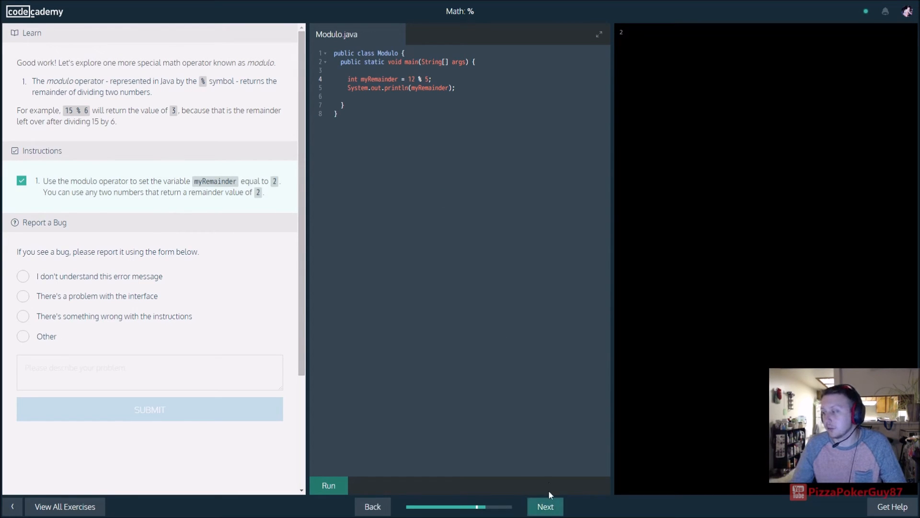
click(544, 506)
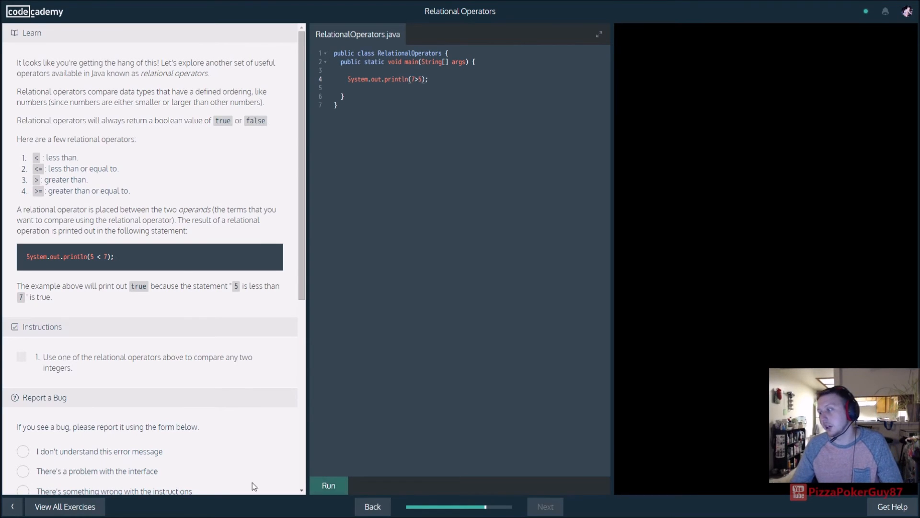
- Run System.out.println(7>5) to print true and pass, then advance to Equality Operators
click(328, 485)
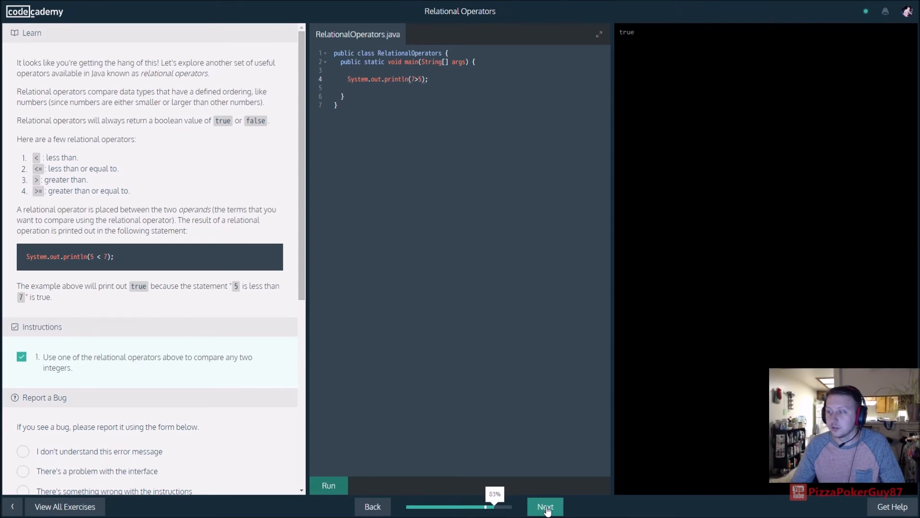
click(544, 506)
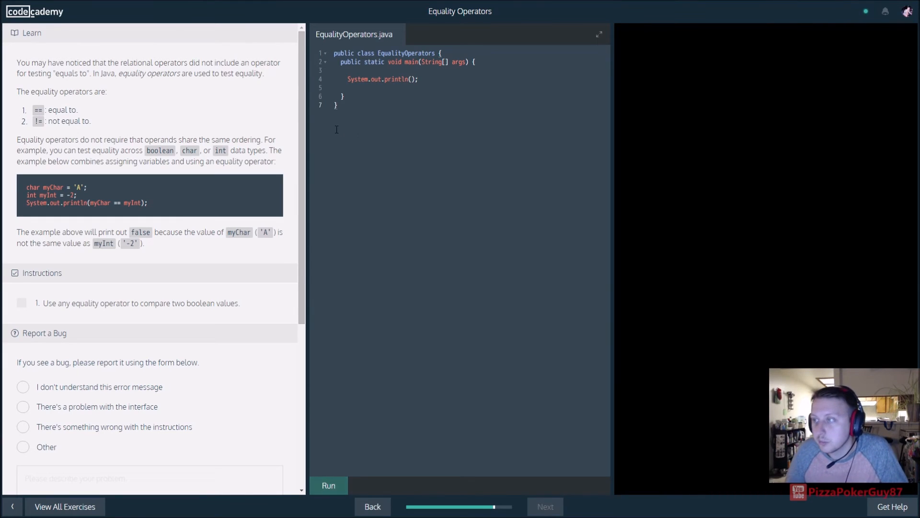
- Make println print true==true, run it to show true, and advance to Generalizations
click(335, 70)
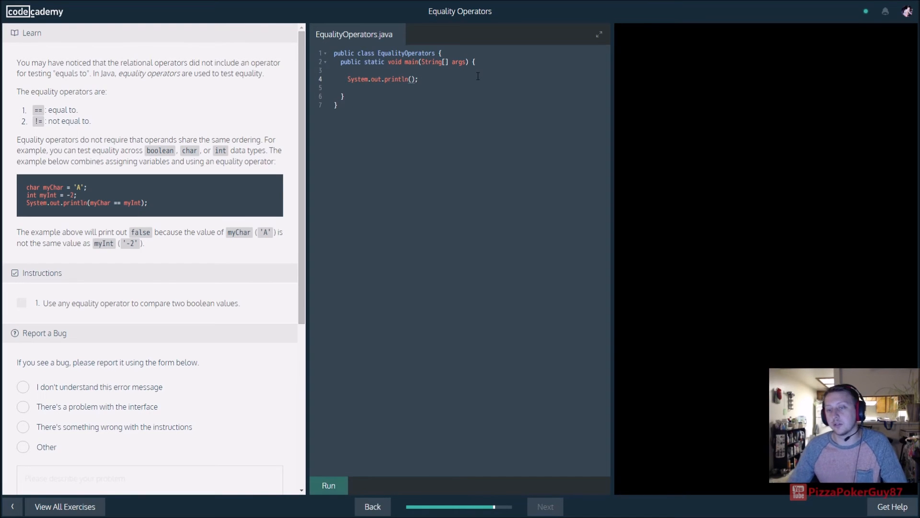
text(1)
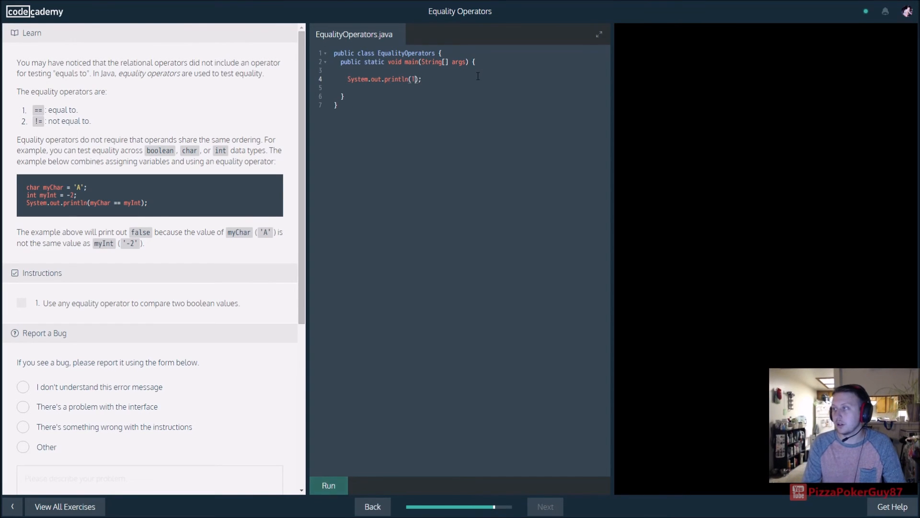
text(rue)
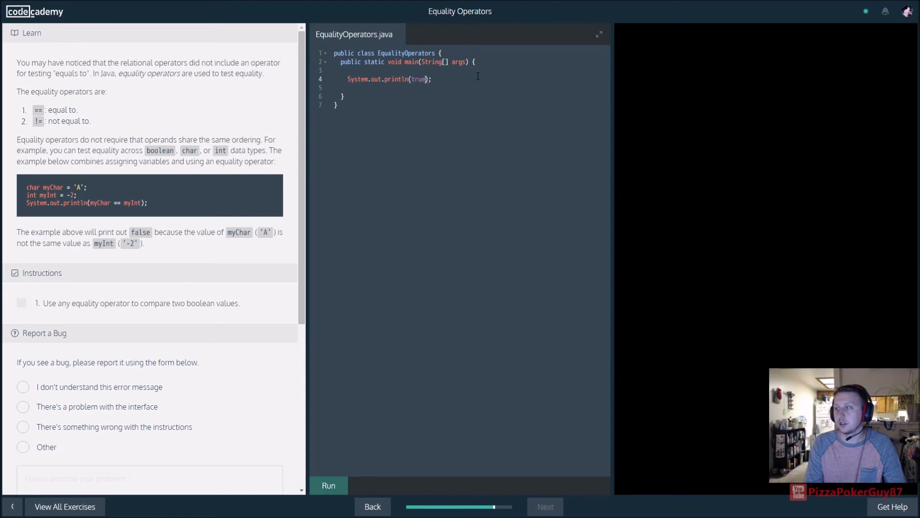
text(==)
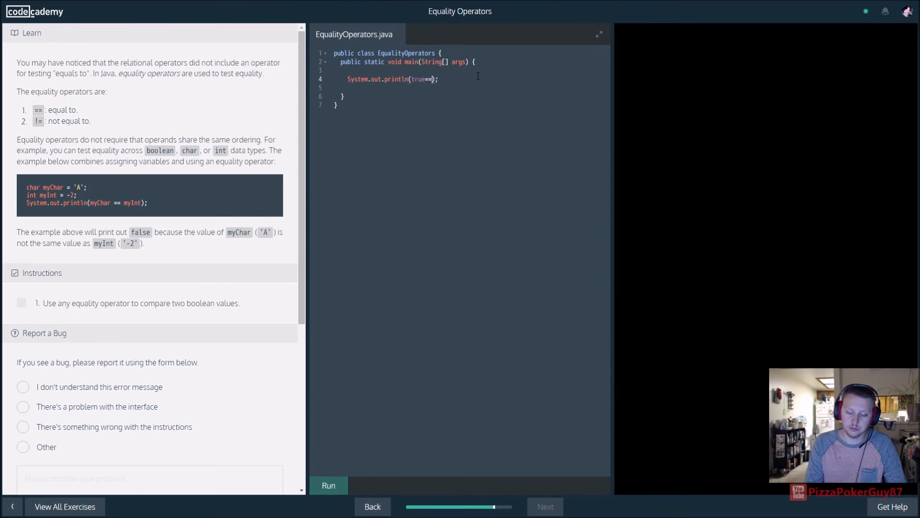
text(true)
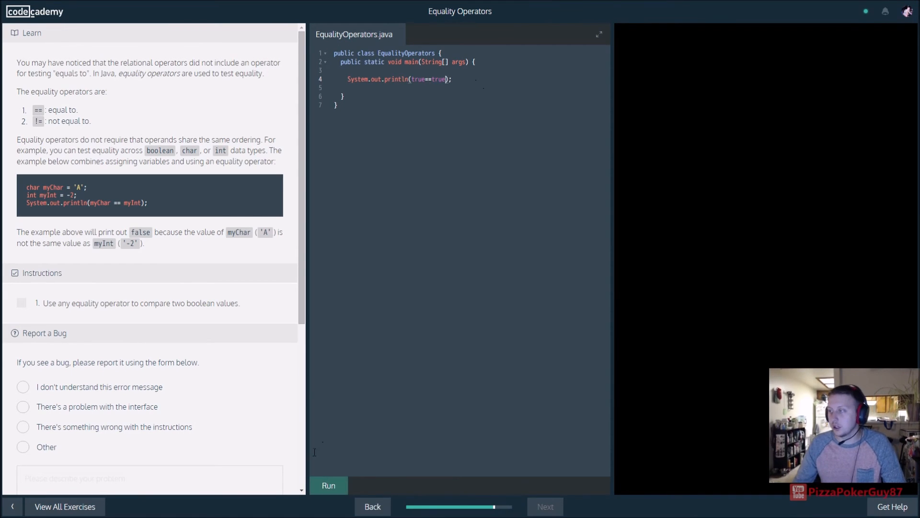
click(328, 484)
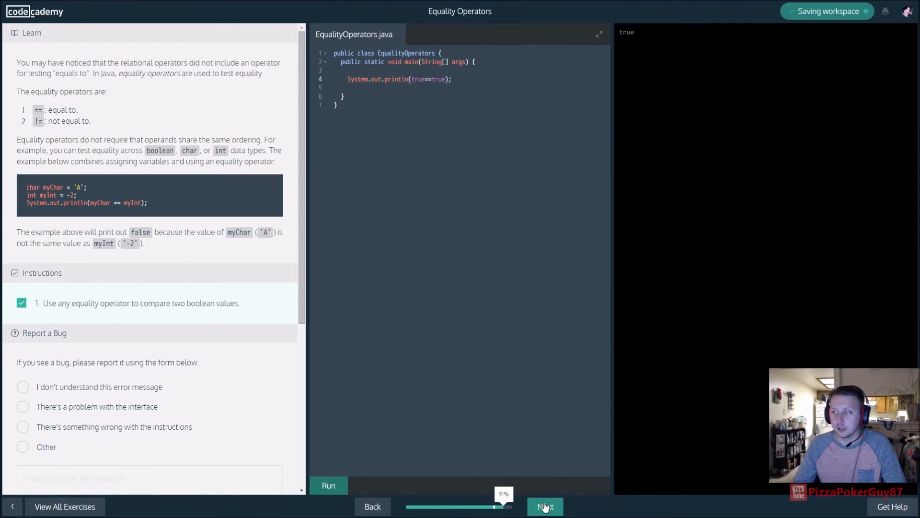
click(543, 507)
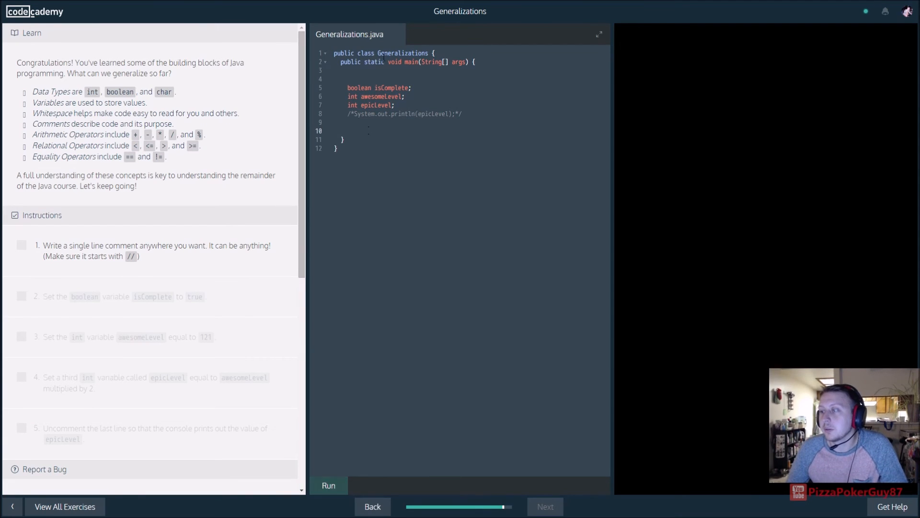
- Add the // comment "We are doing the anticipated Java preview" on line 3 and run it
text(//W)
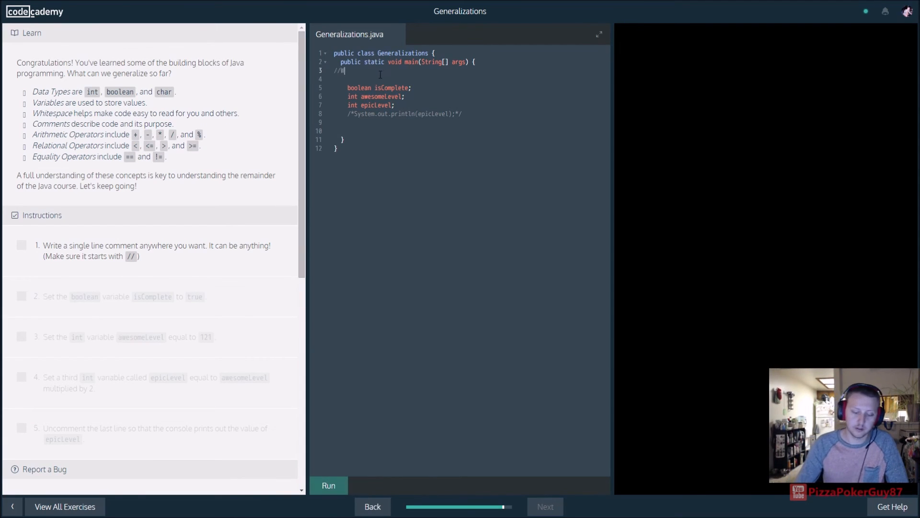
text(We are doing)
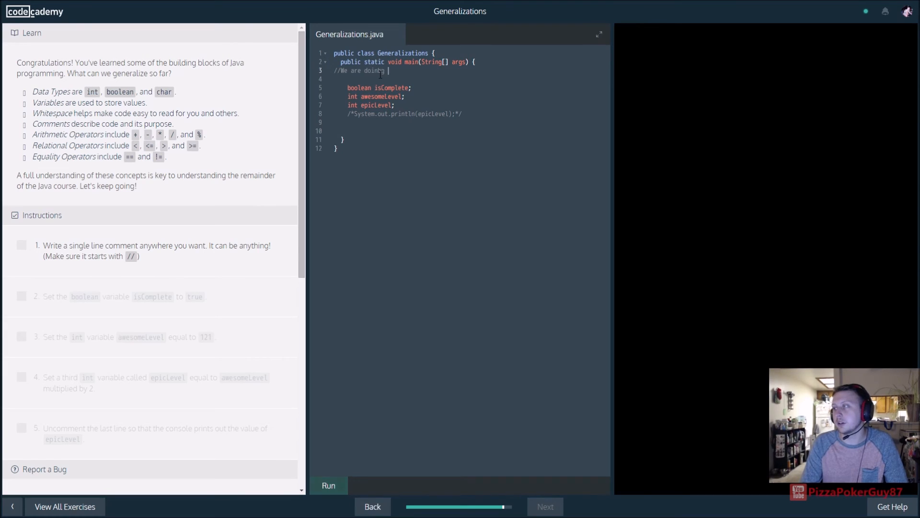
text(the)
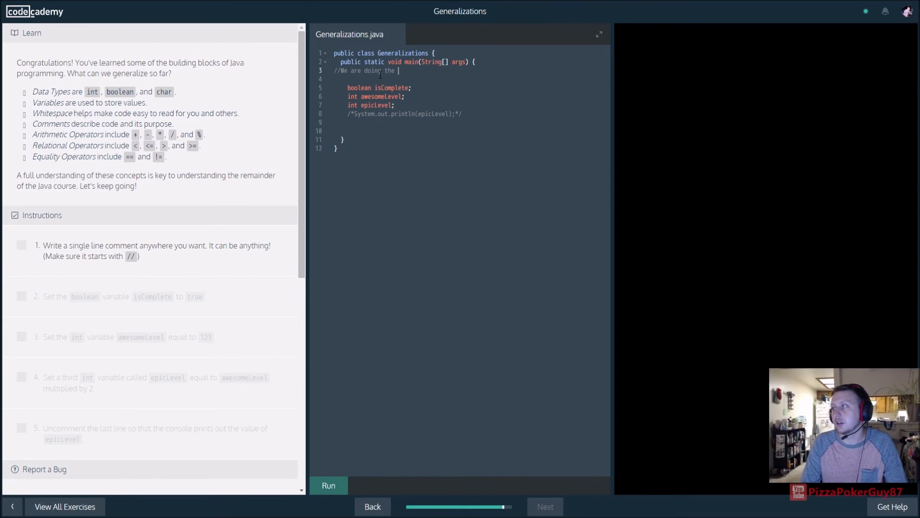
text(anticipated)
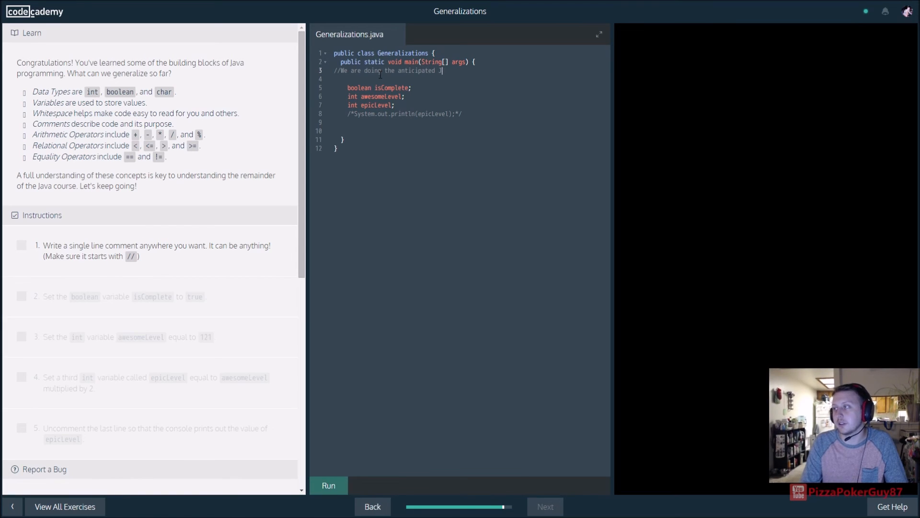
text(Java P)
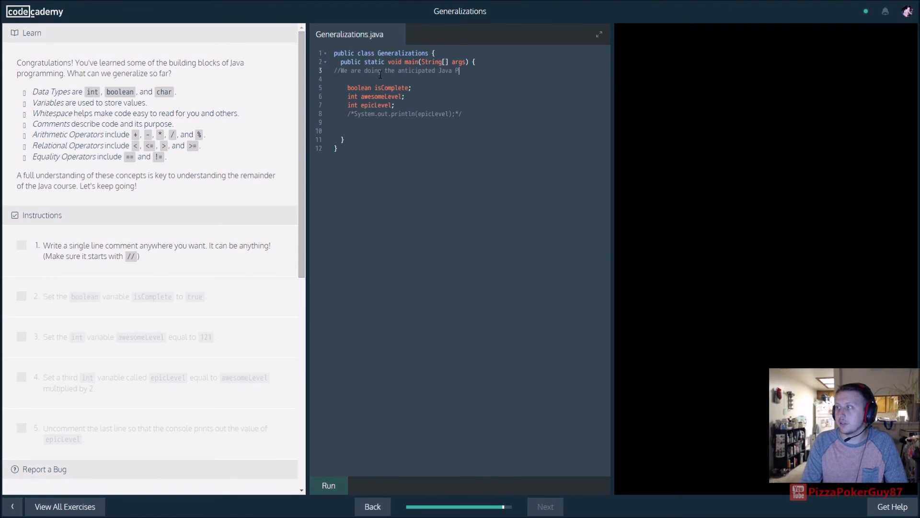
text(review)
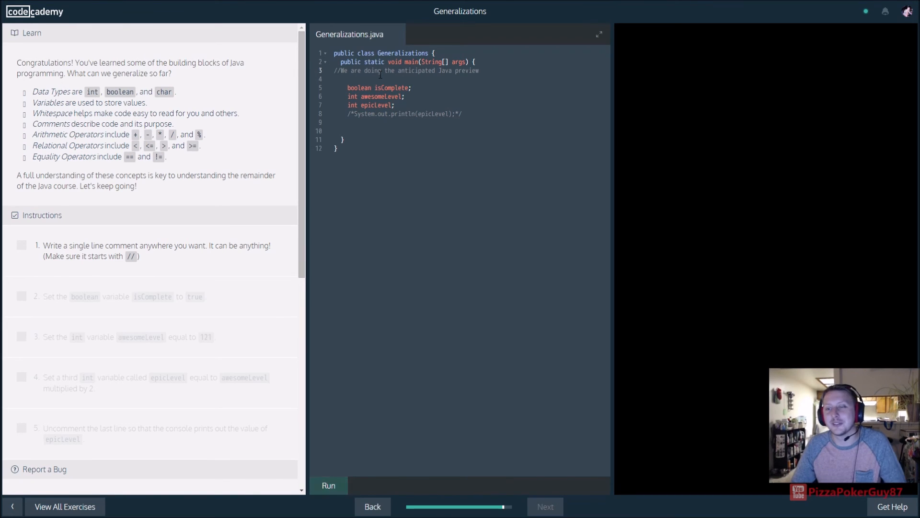
click(336, 79)
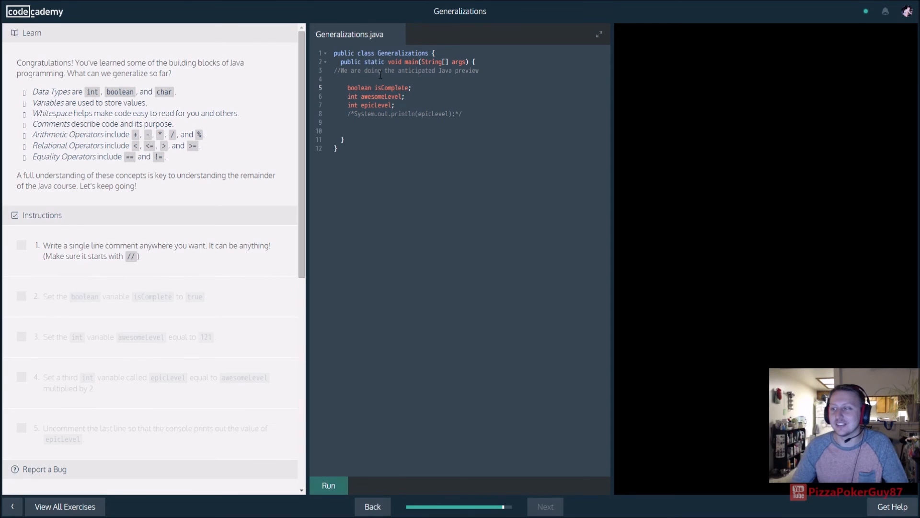
click(328, 484)
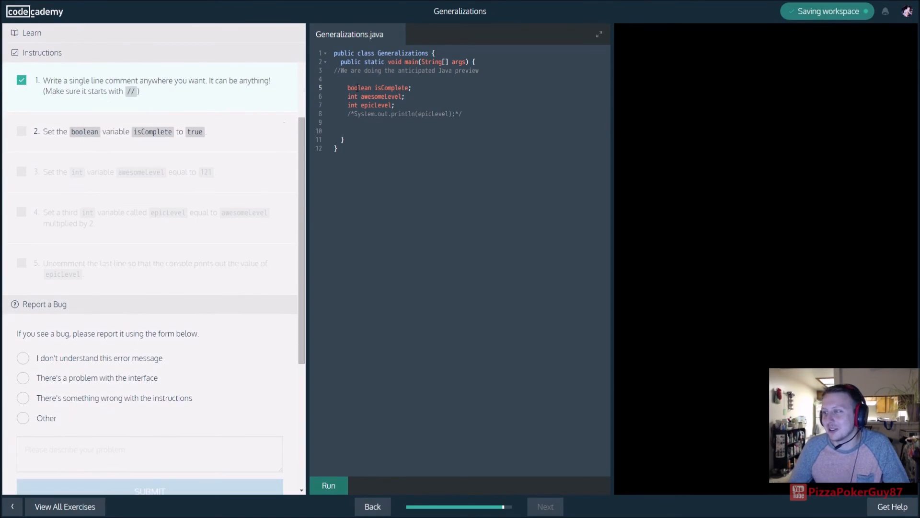
- Set isComplete to true and awesomeLevel to 121, running after each
click(334, 79)
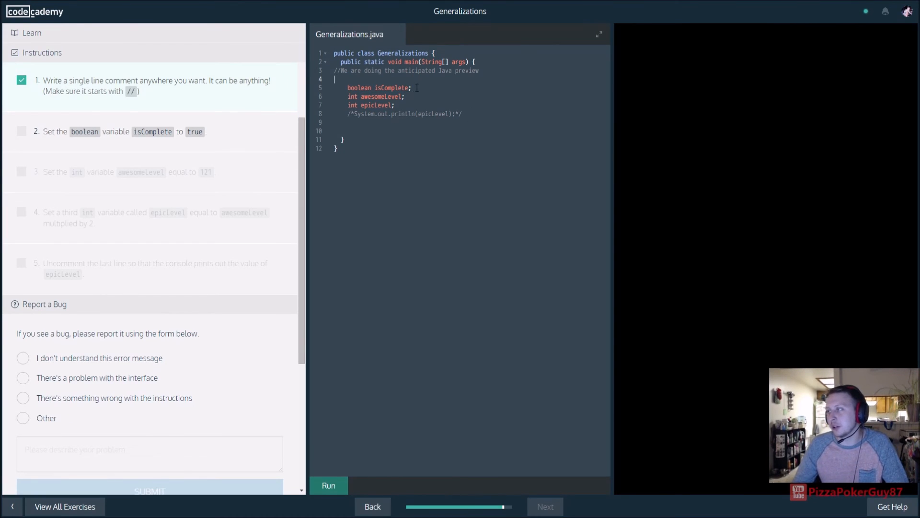
text(=)
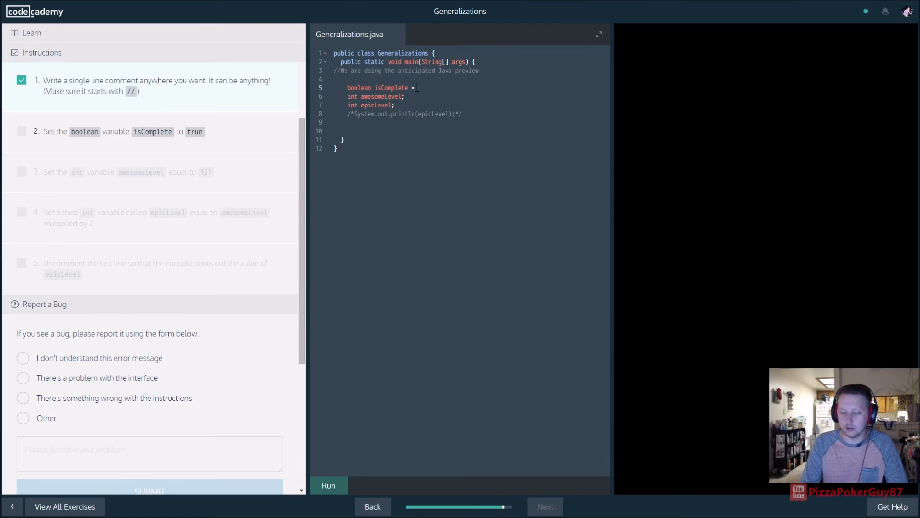
text(true;)
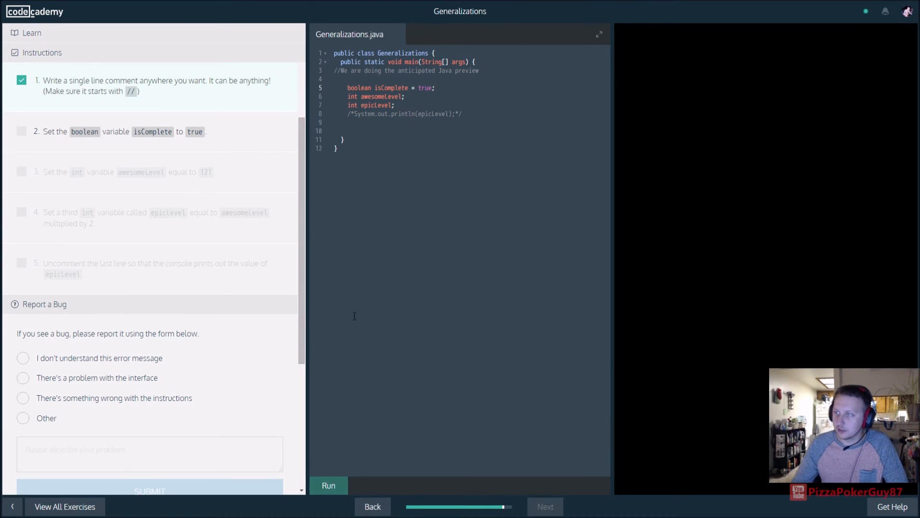
click(328, 485)
text( = )
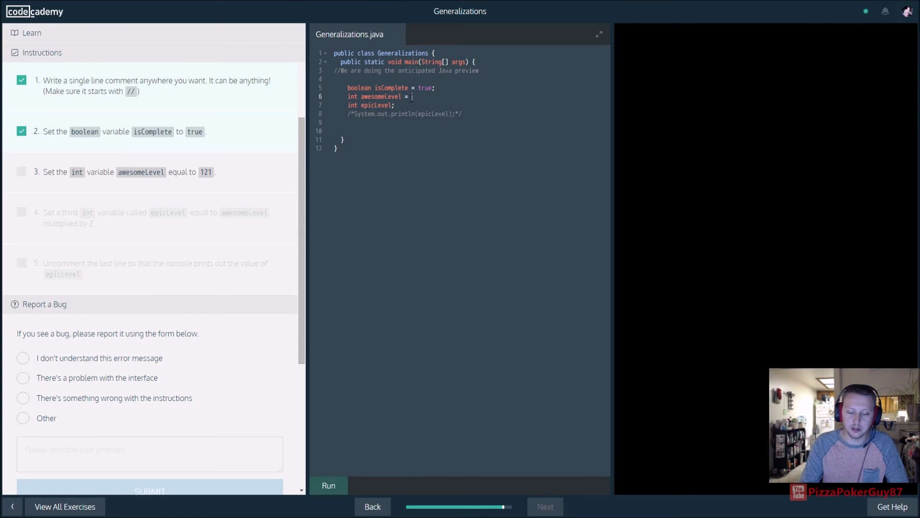
text(121;)
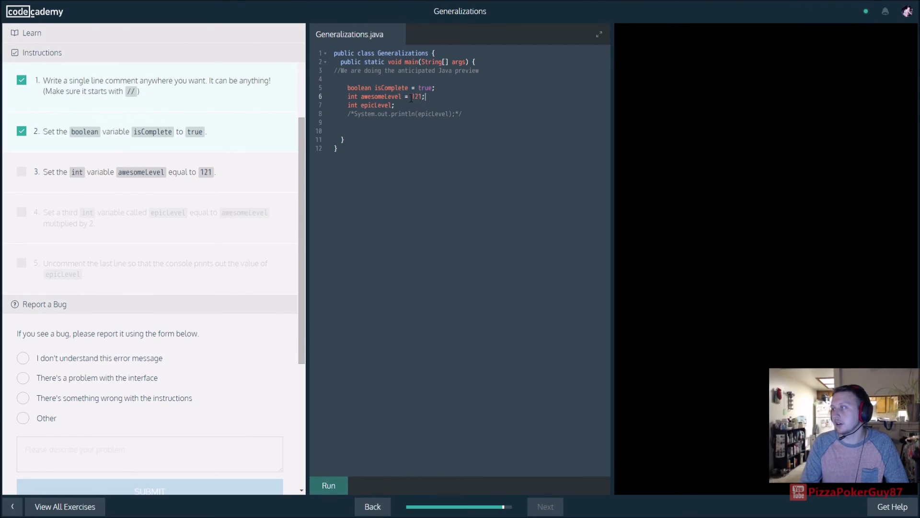
click(328, 484)
text( =)
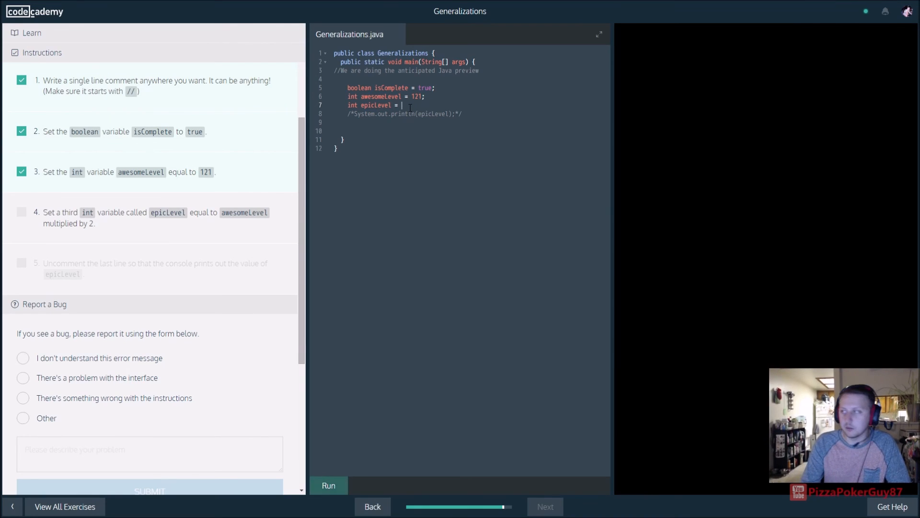
- Set epicLevel to awesomeLevel*2, uncomment the println, and run to print 242
text(aw so)
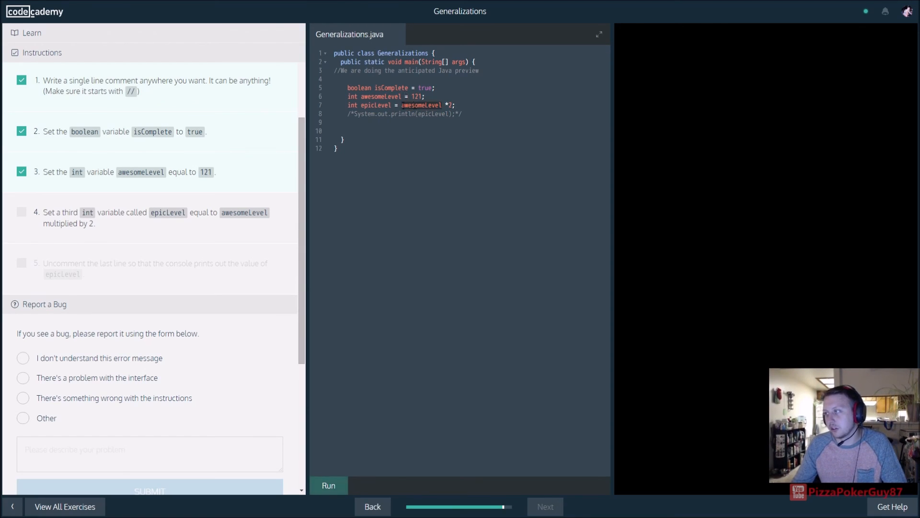
click(328, 485)
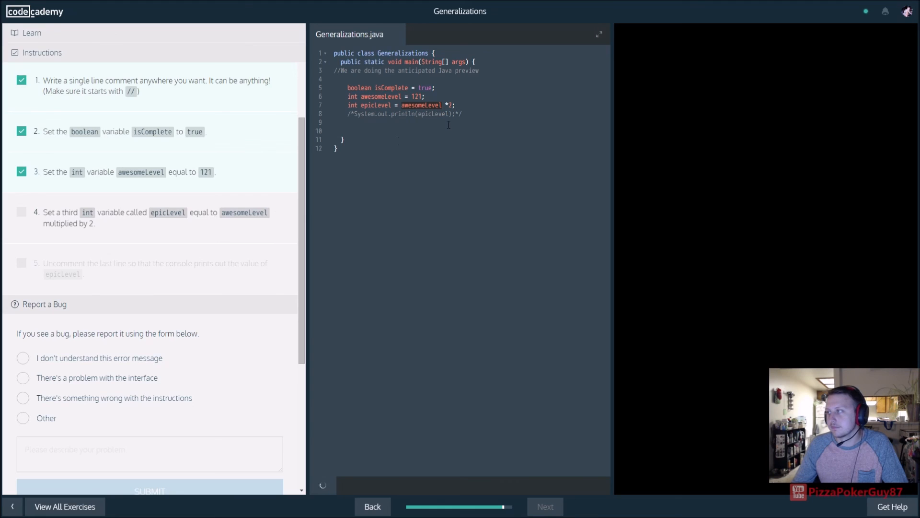
click(328, 485)
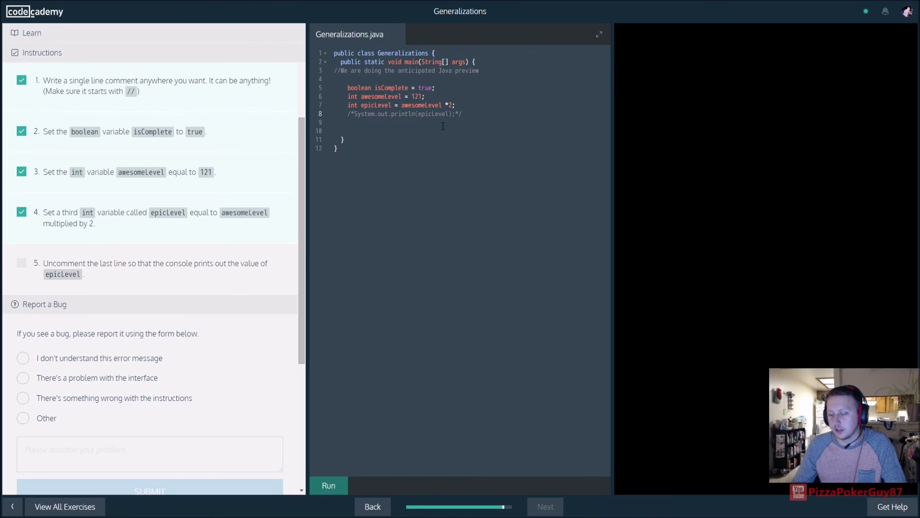
click(411, 113)
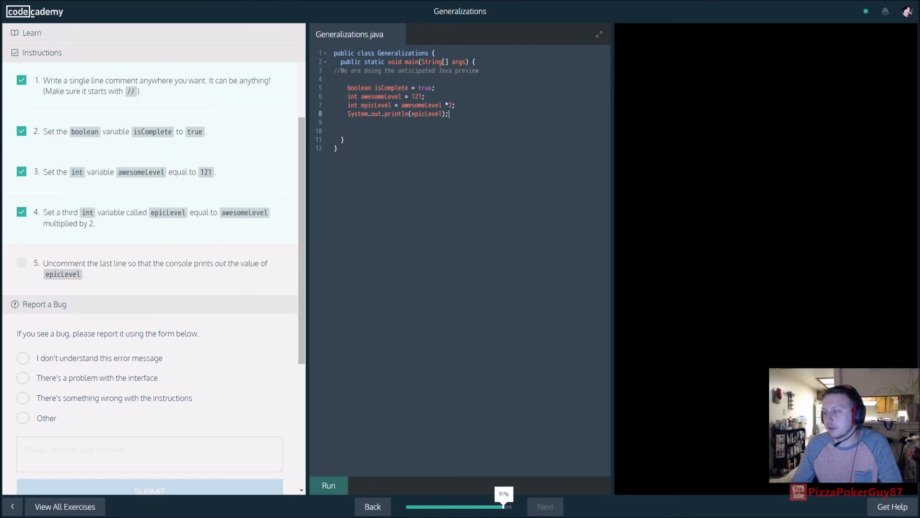
click(328, 486)
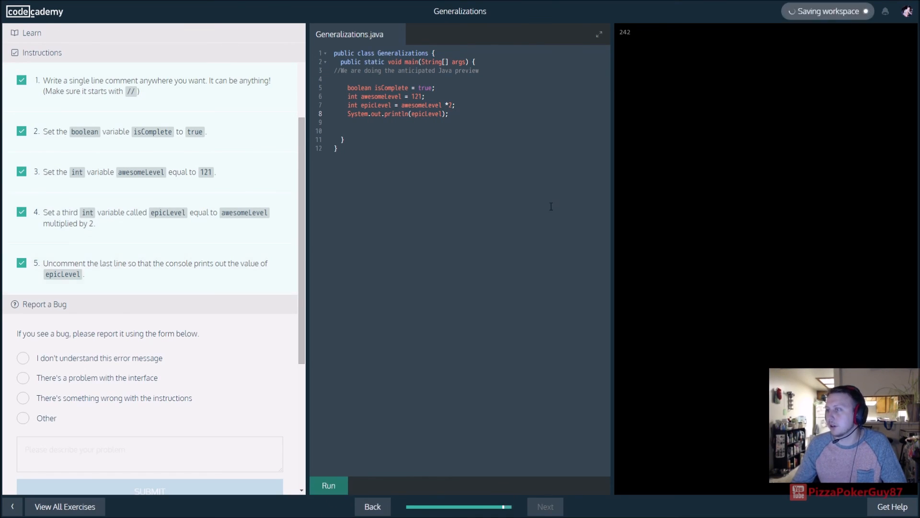
click(328, 484)
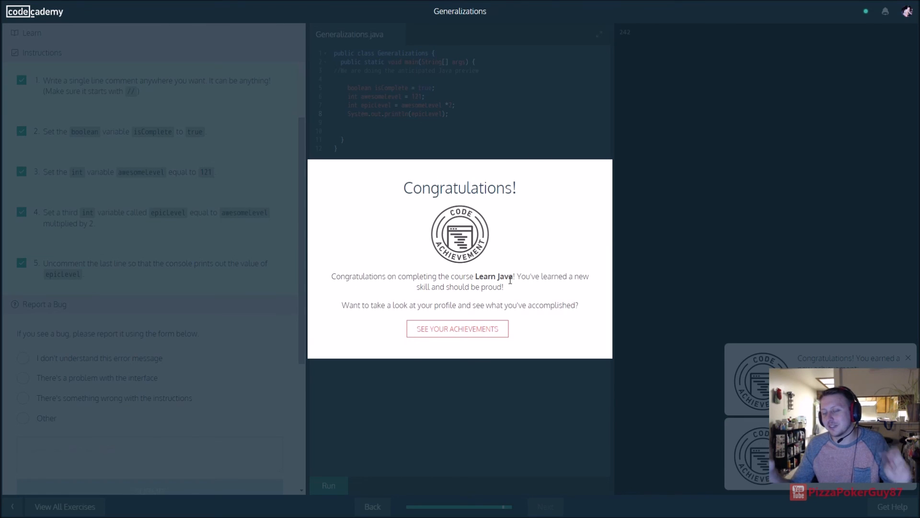
- Go to See Your Achievements to view the Learn Java completion on the profile
click(458, 328)
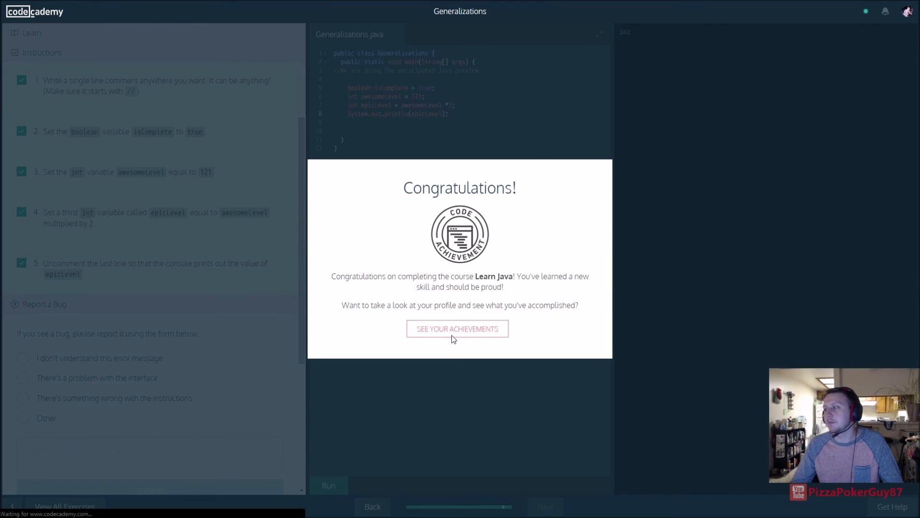
click(457, 328)
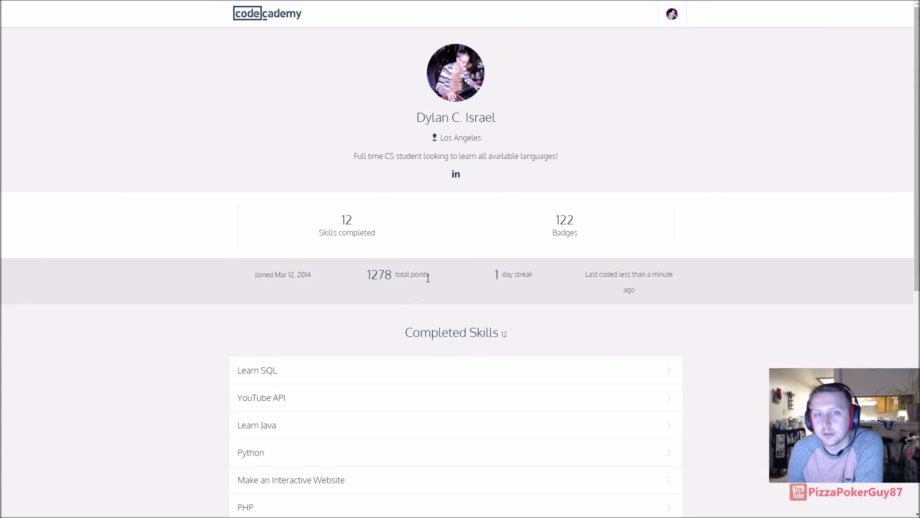
mouse_move(174, 244)
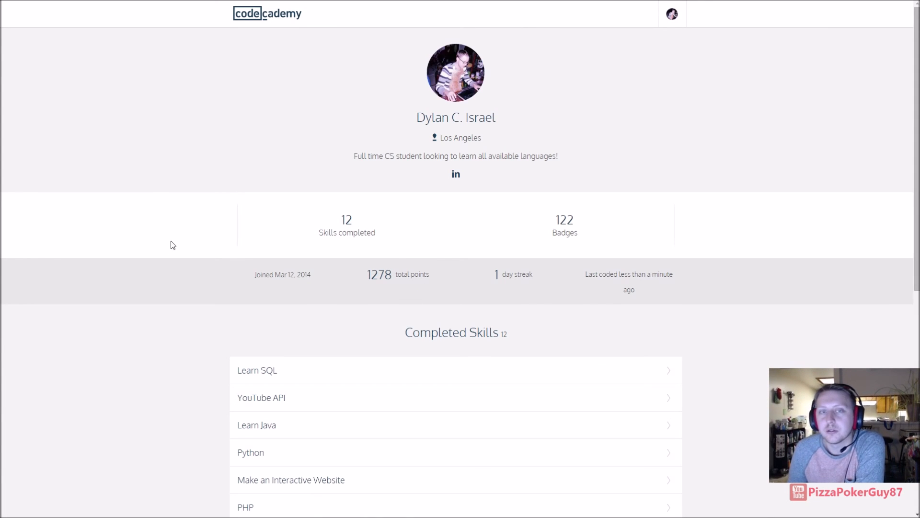
mouse_move(188, 163)
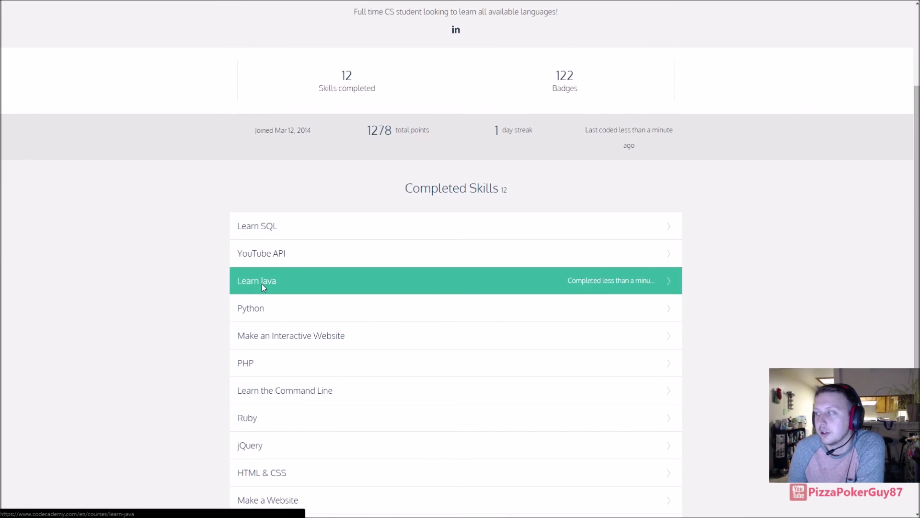
click(257, 280)
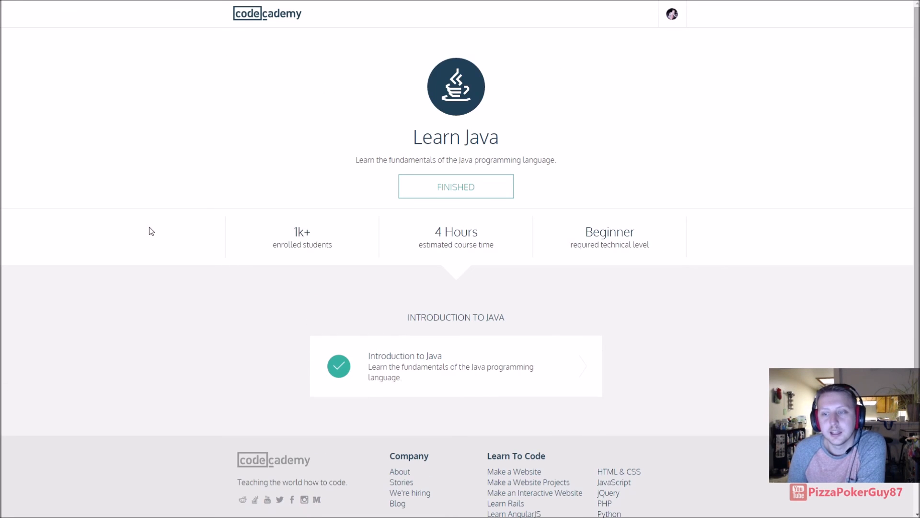
mouse_move(403, 227)
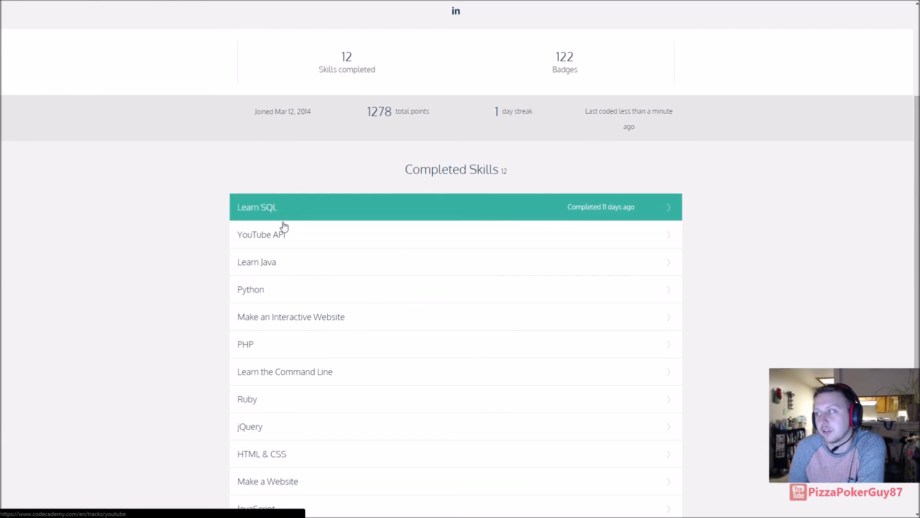
scroll(down, 3)
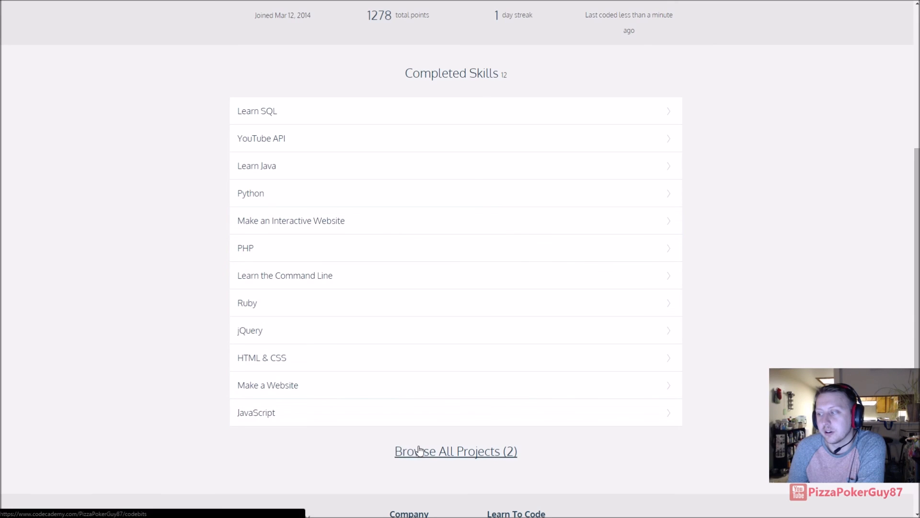
scroll(up, 3)
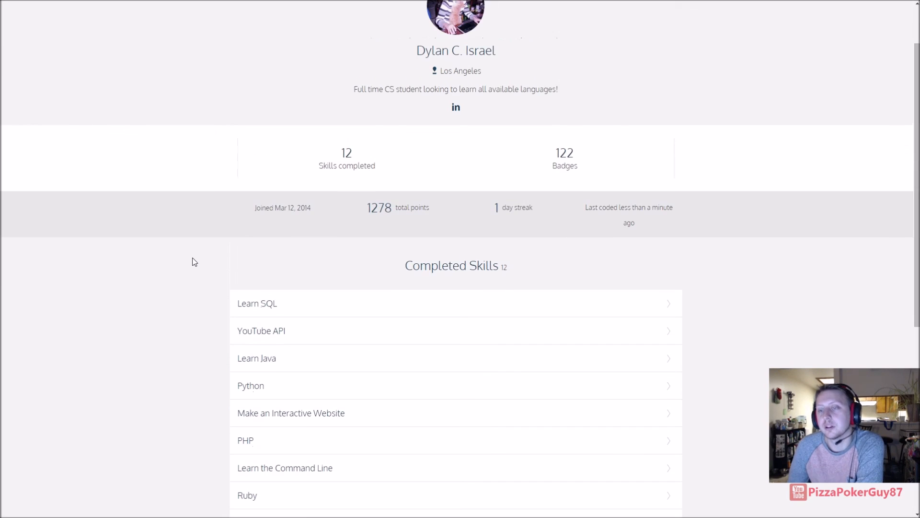
scroll(up, 3)
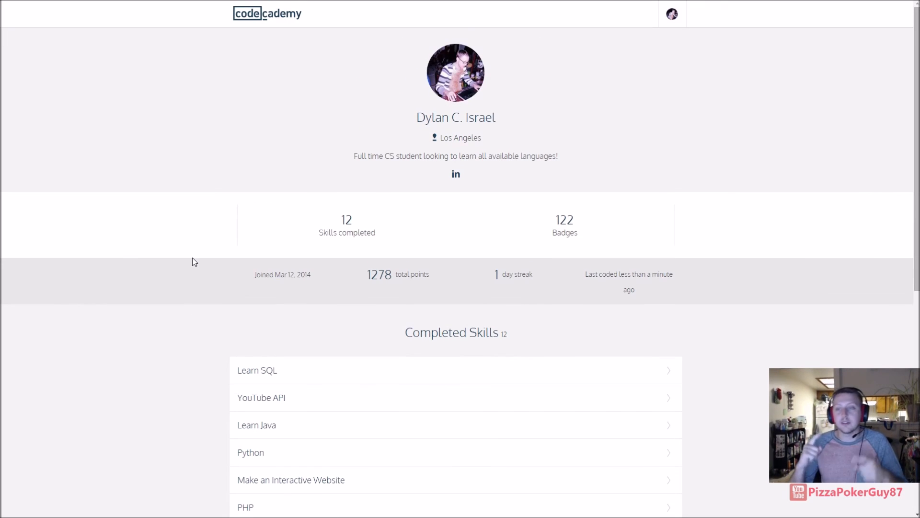